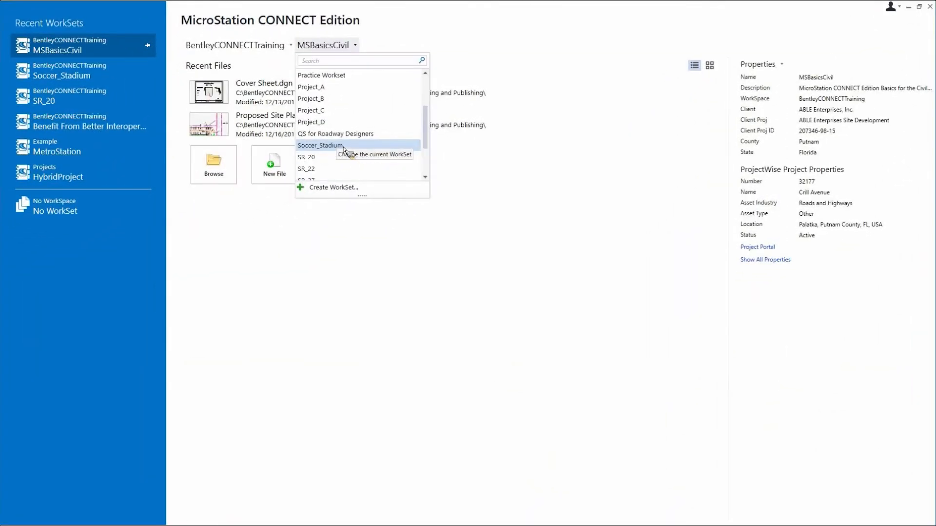
Step: Make Soccer_Stadium the current WorkSet and open SS_MetroStation_Sheets.dgn on sheet MCS-01
left_click(321, 145)
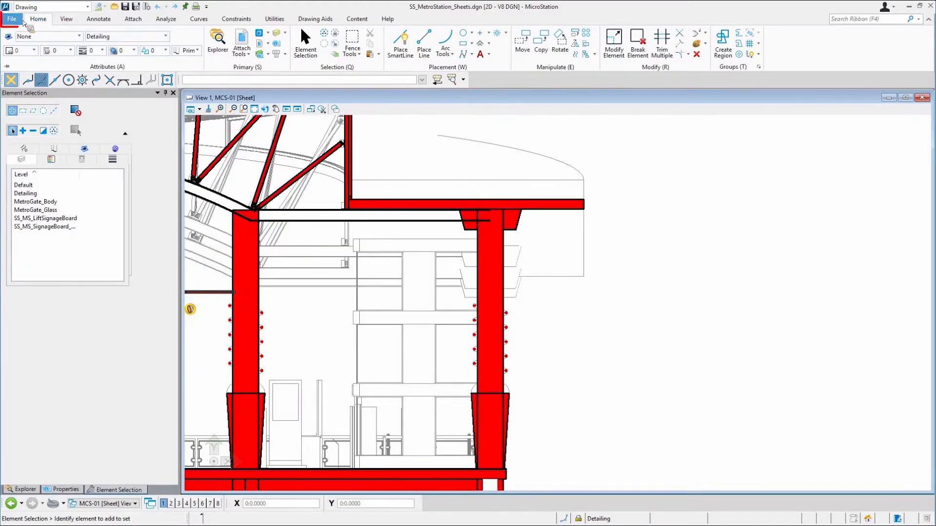
Step: Review the Soccer_Stadium WorkSet's advanced properties (Singapore, Sports_Hub) and cancel without changes
left_click(11, 18)
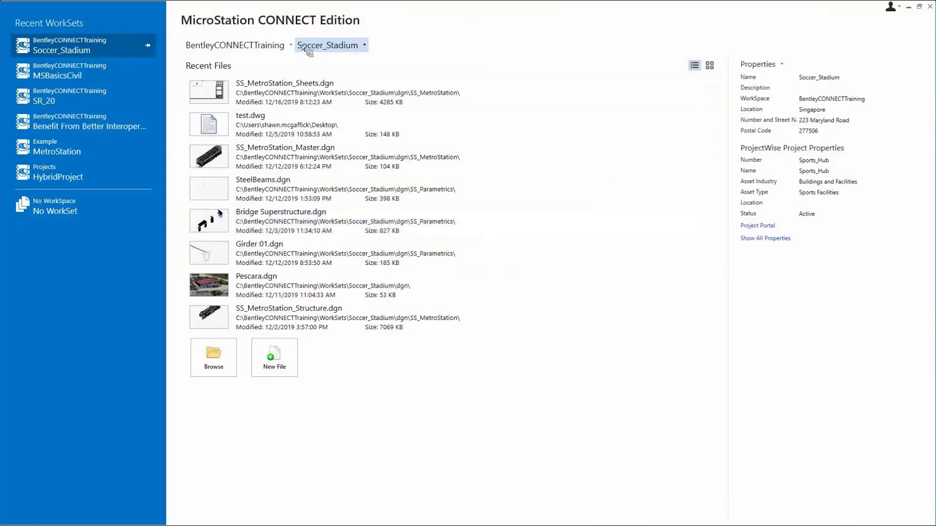
mouse_move(865, 138)
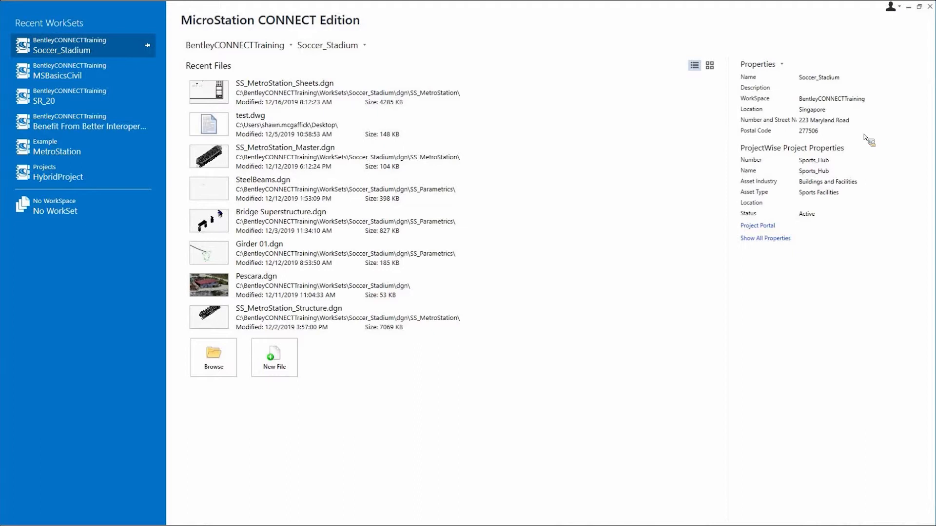
mouse_move(765, 154)
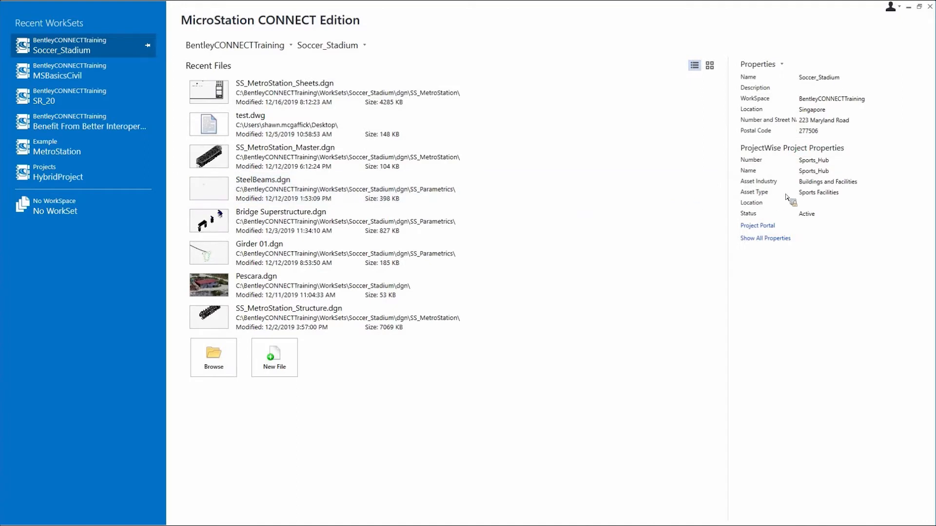
mouse_move(791, 175)
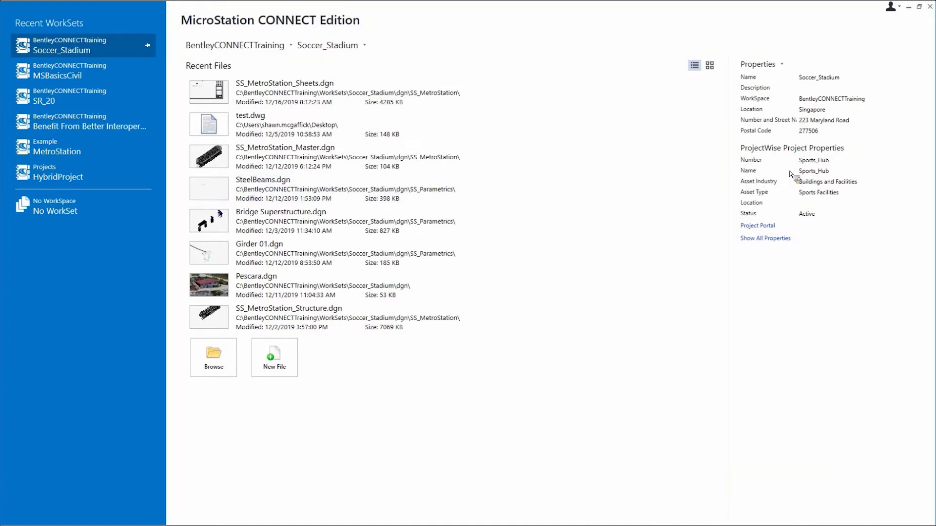
mouse_move(818, 172)
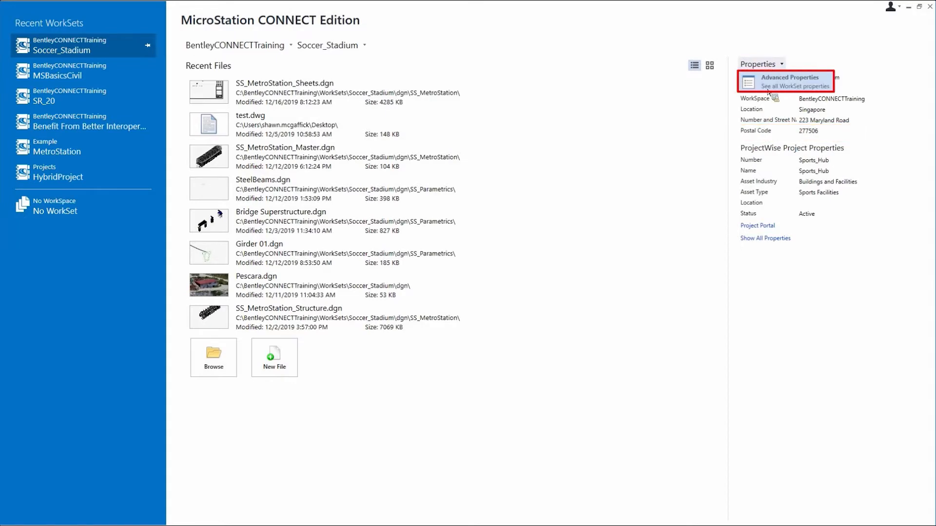
left_click(787, 81)
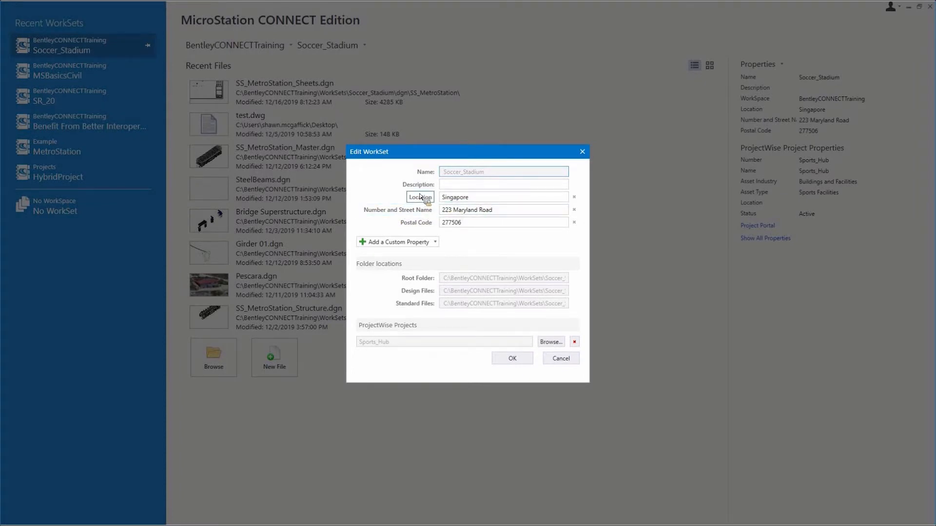
mouse_move(560, 358)
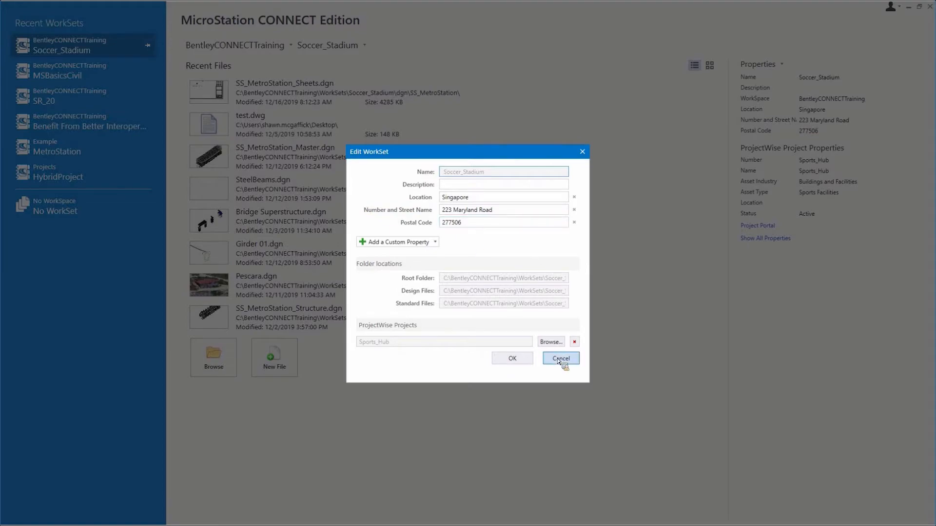
left_click(560, 358)
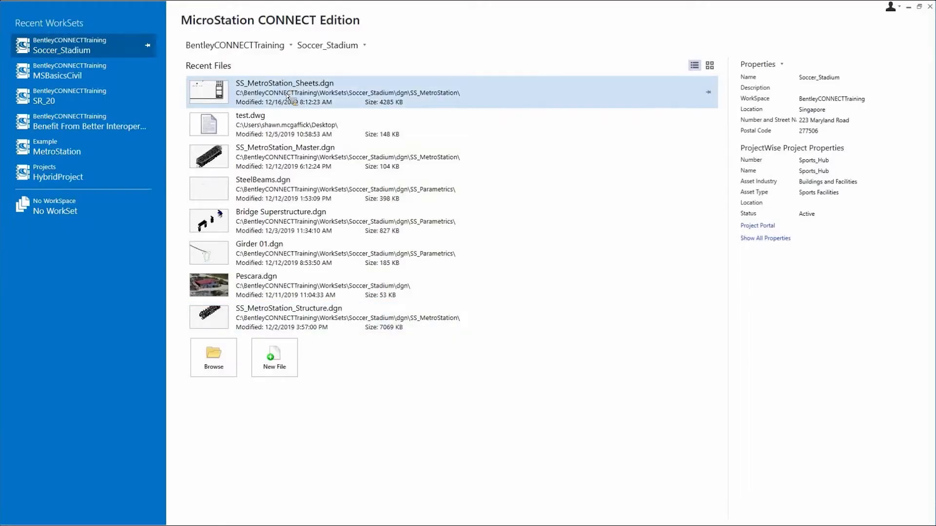
mouse_move(361, 112)
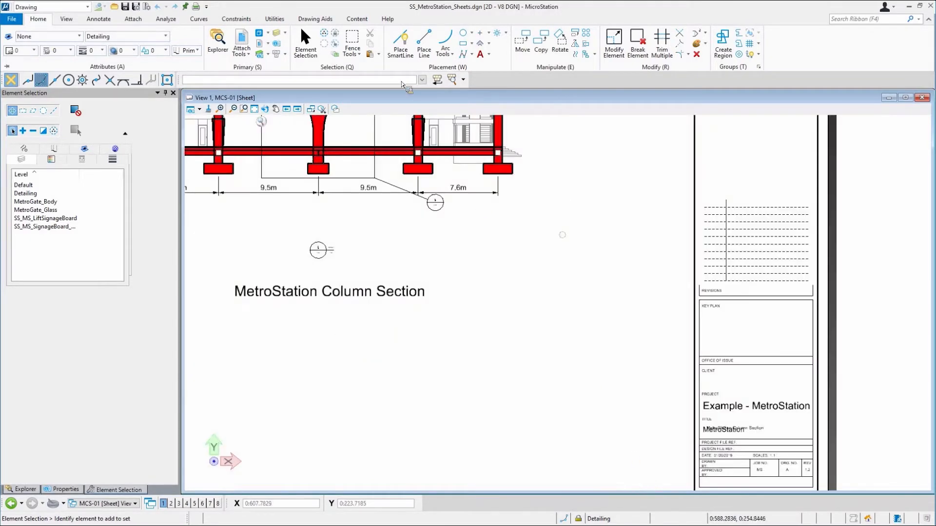
Step: Start a text note, browse the Insert Field types, and cancel without inserting a field
left_click(479, 54)
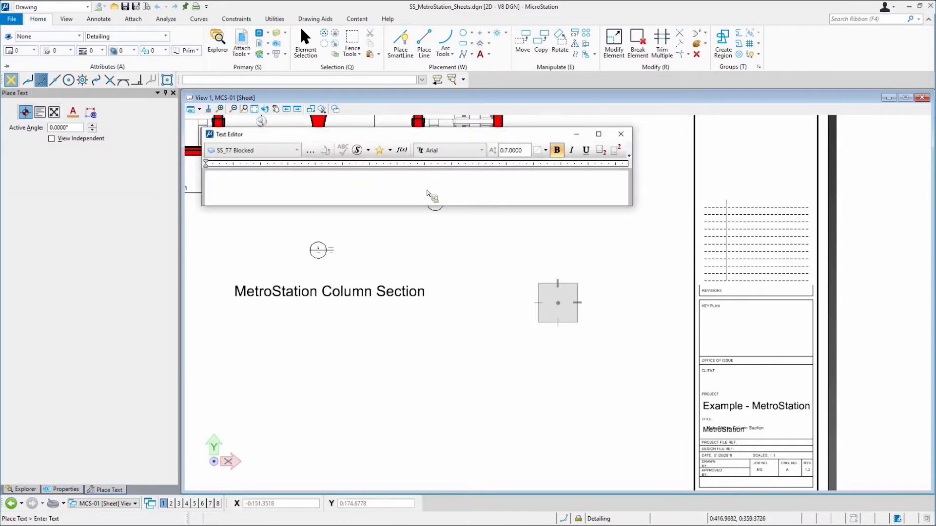
right_click(427, 193)
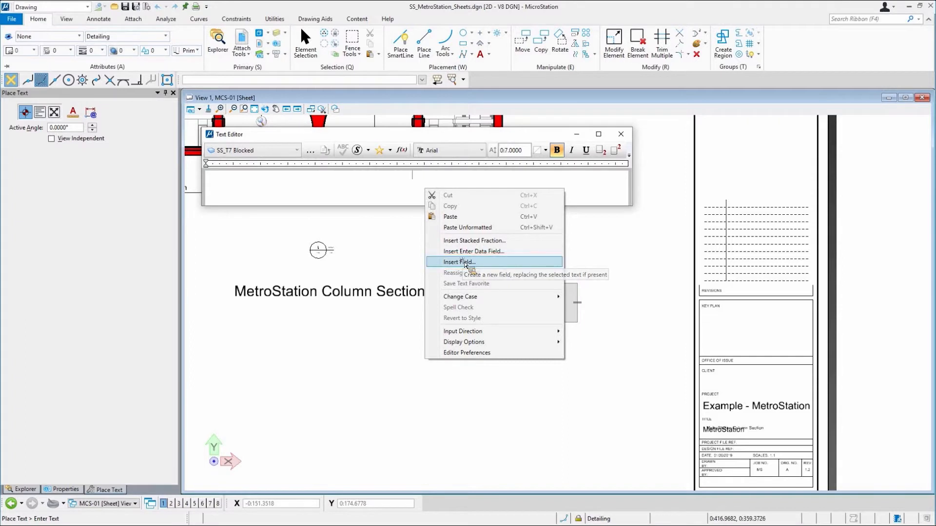
left_click(458, 261)
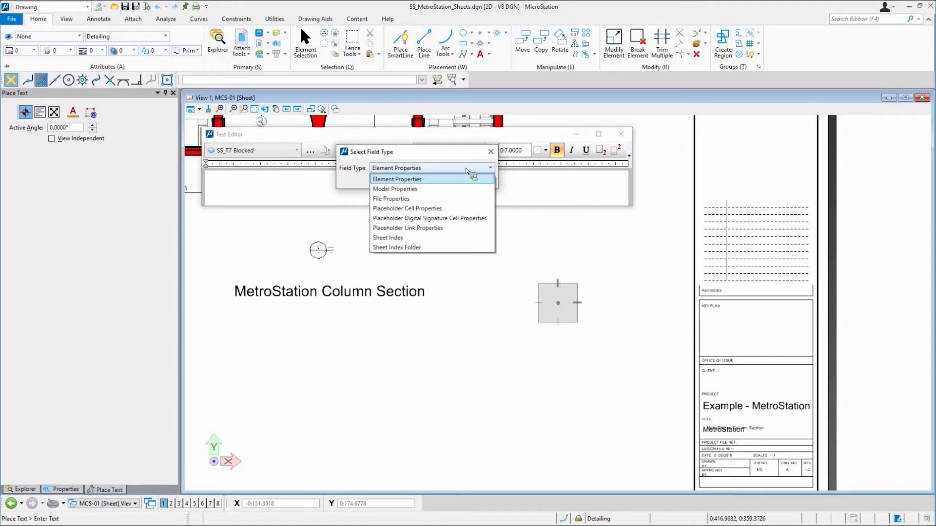
left_click(397, 168)
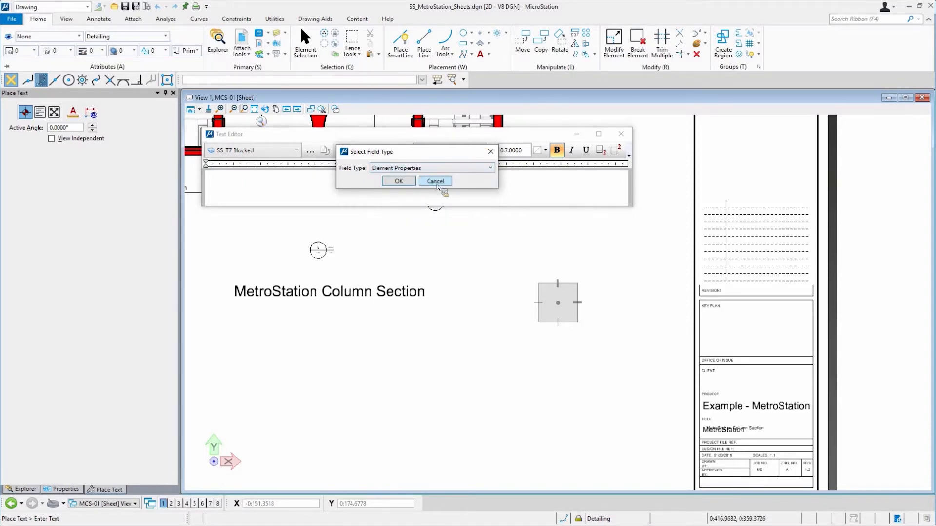
left_click(435, 181)
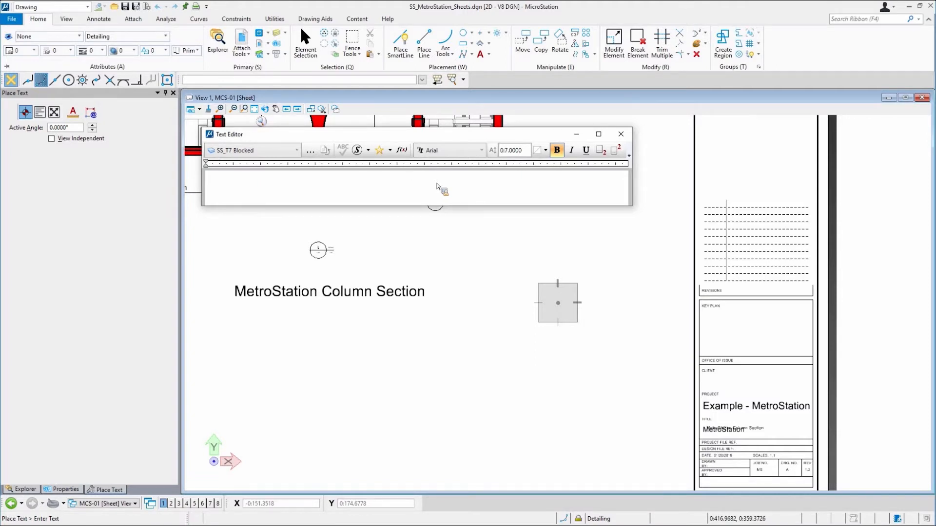
left_click(412, 176)
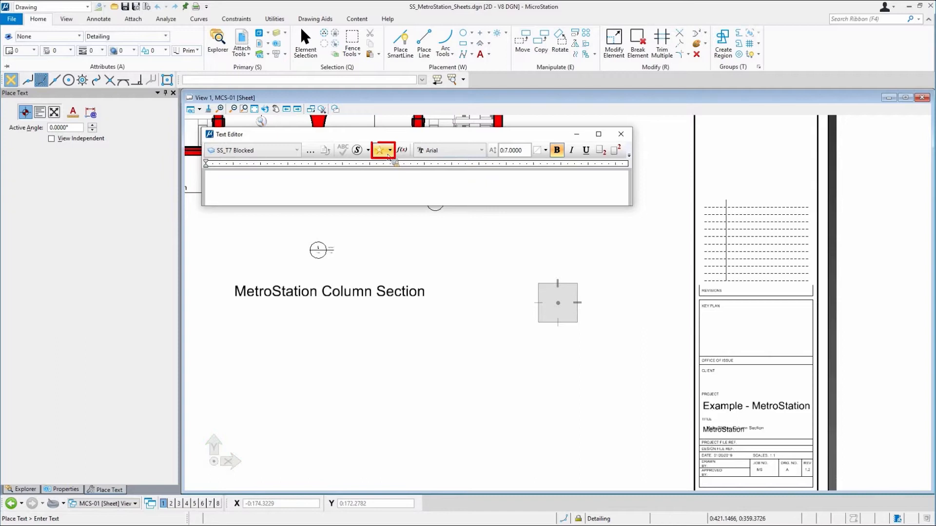
left_click(388, 150)
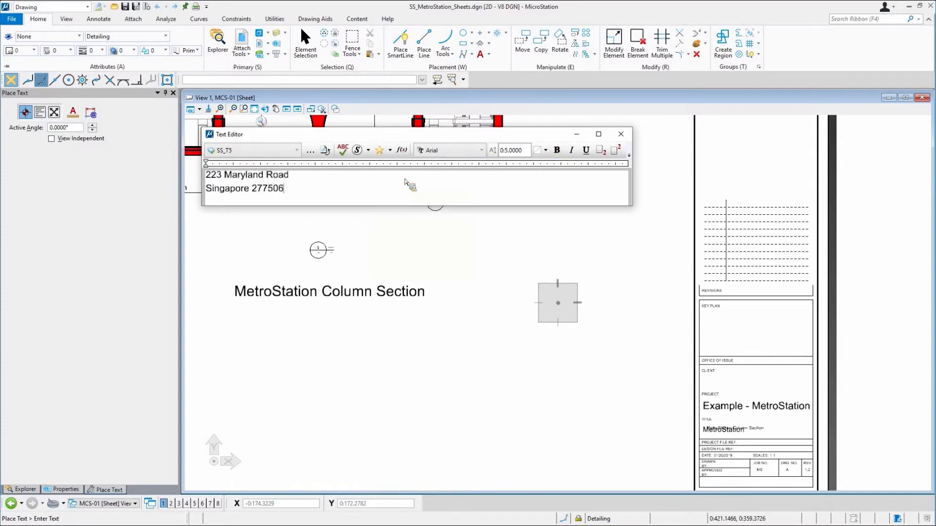
mouse_move(591, 467)
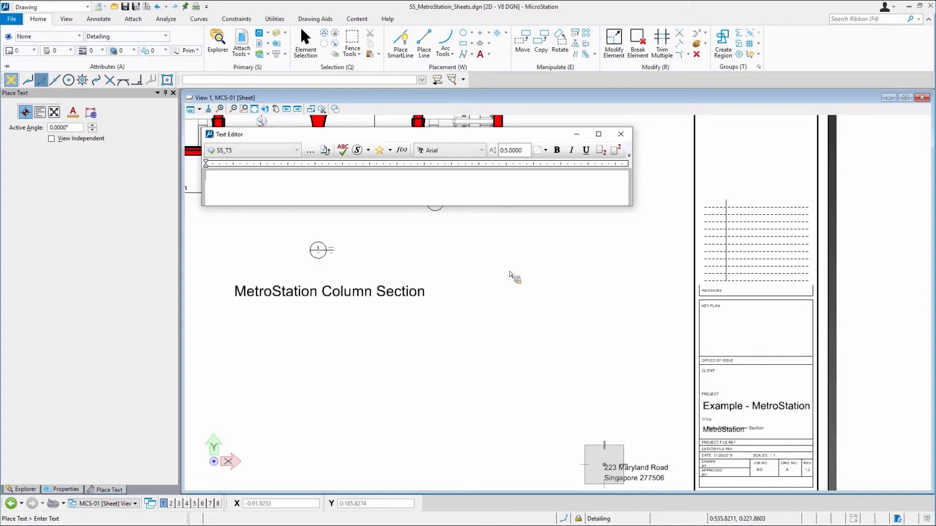
mouse_move(430, 185)
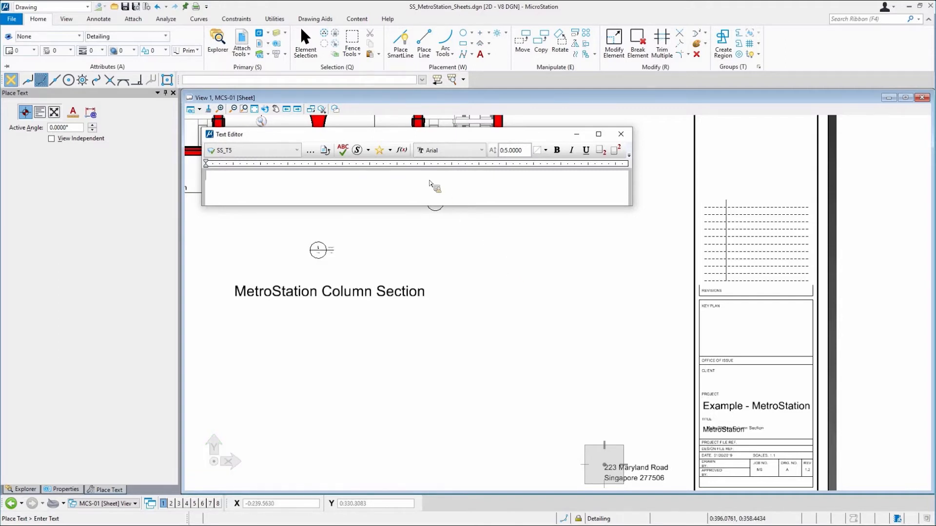
mouse_move(421, 139)
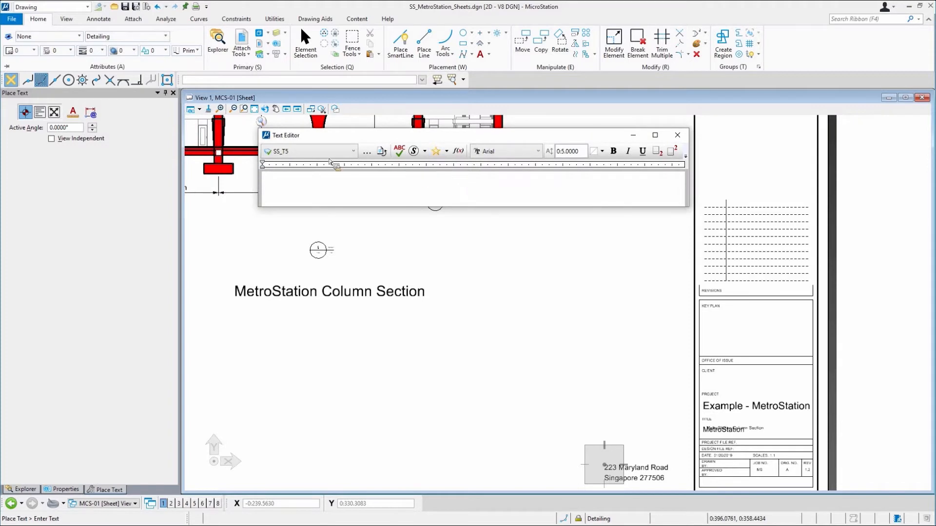
mouse_move(433, 188)
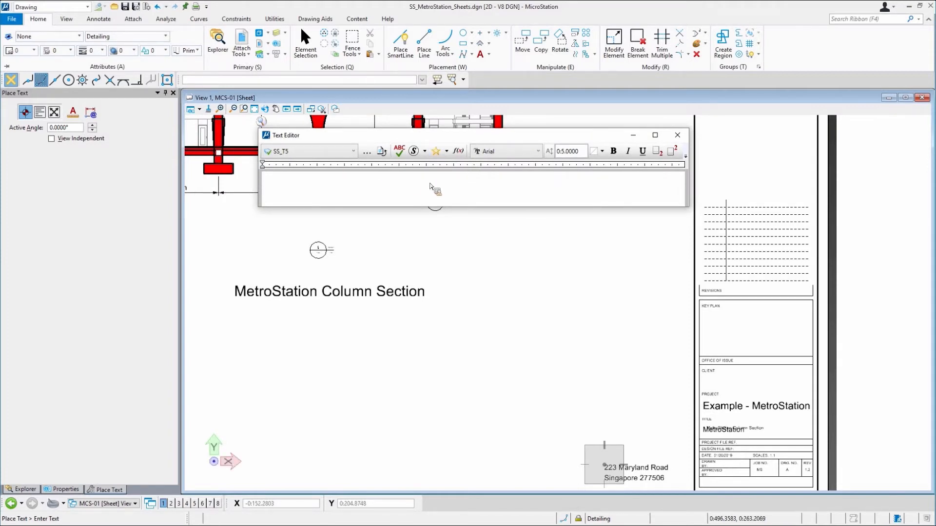
mouse_move(425, 194)
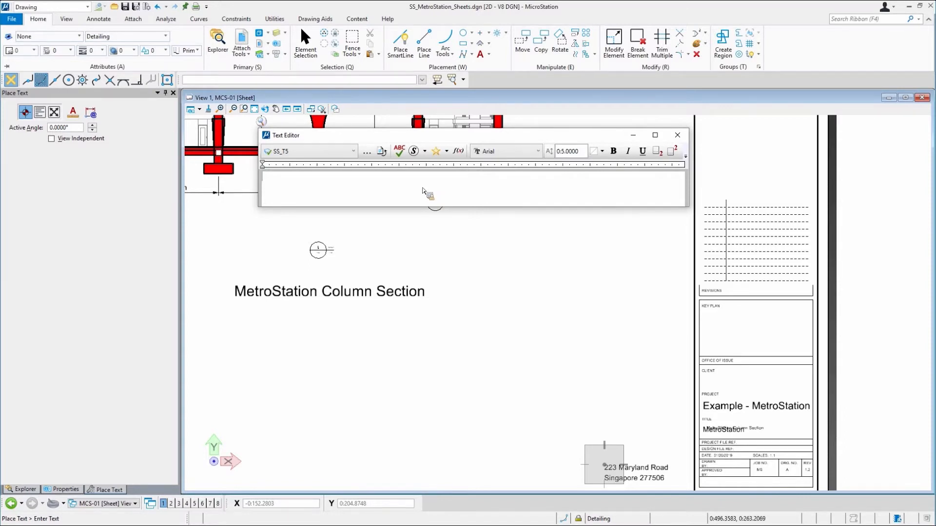
Step: Bring up the Text Editor's context menu showing the Insert Field option
right_click(427, 191)
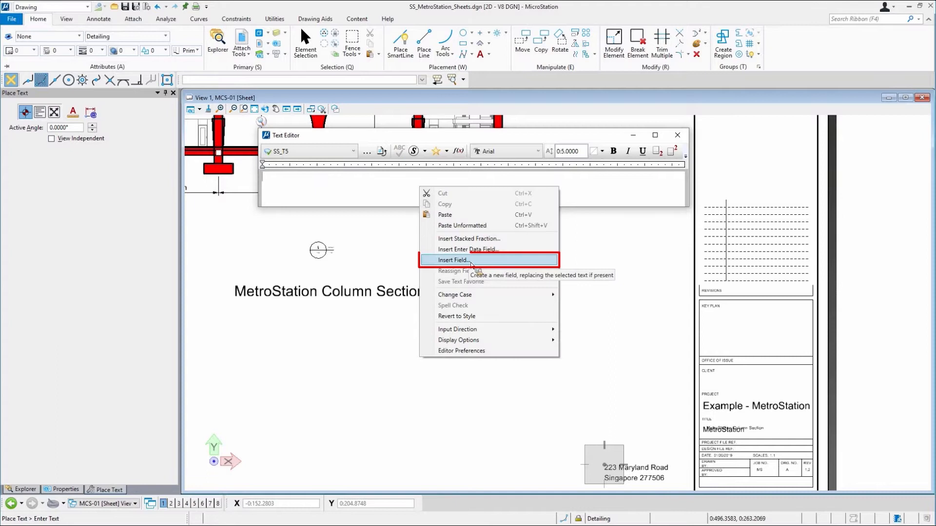
mouse_move(526, 243)
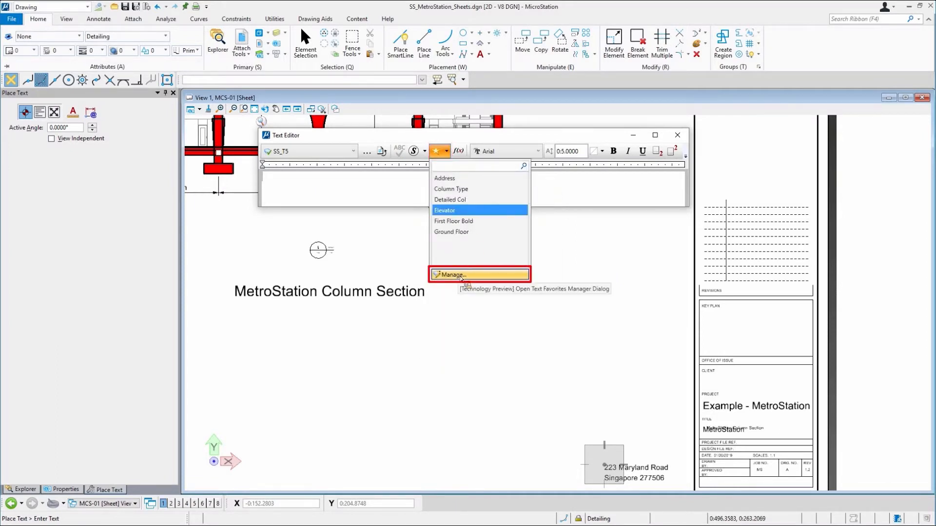
Step: Create a new design-file text favorite named 'Path' in the Text Favorite Manager
left_click(455, 274)
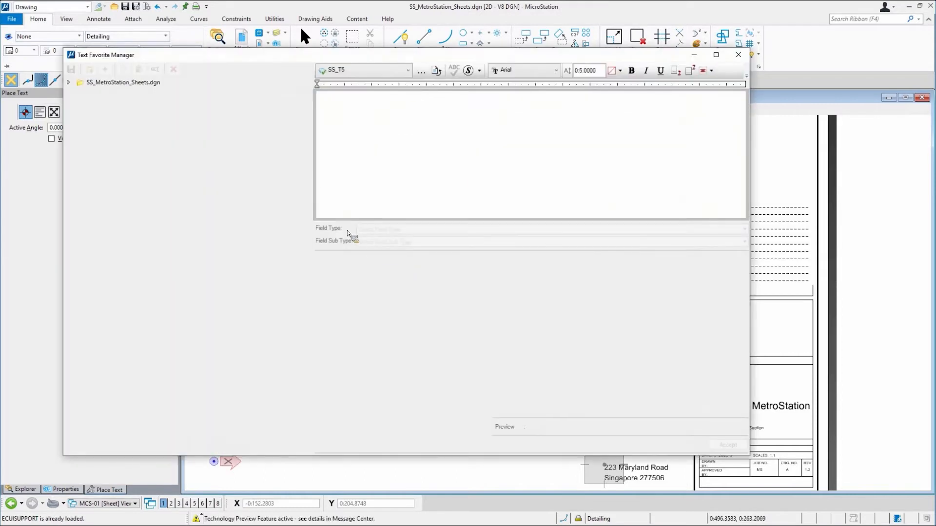
left_click(69, 82)
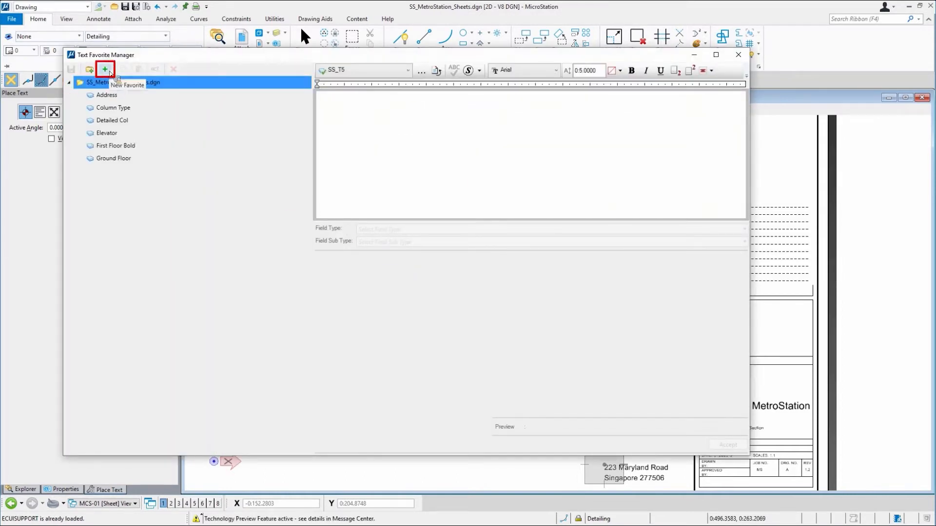
left_click(104, 69)
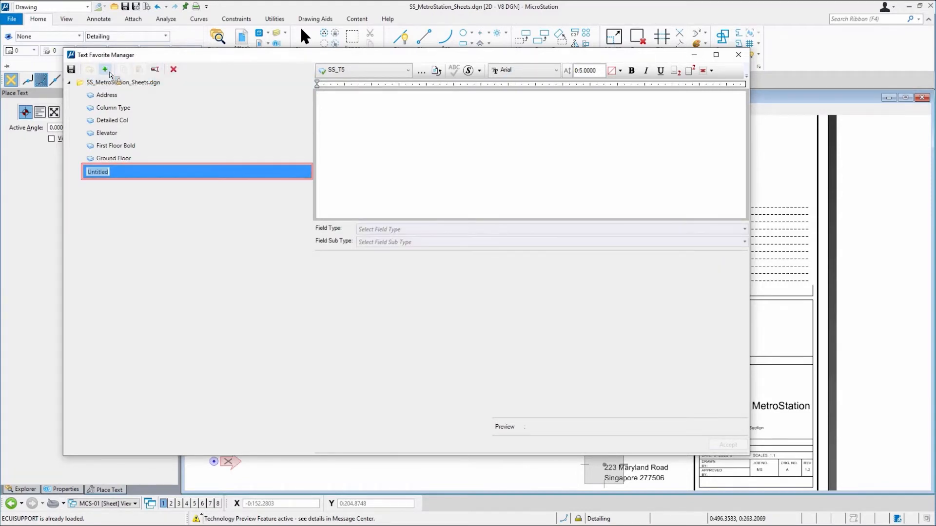
type("Path")
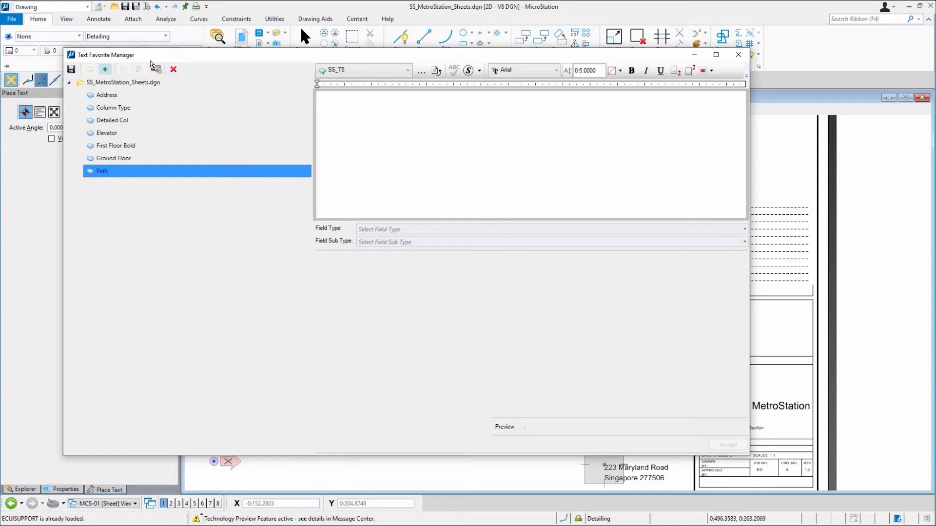
Step: Add a File Properties > Files > File Name field with Root and Extension set to False
left_click(740, 229)
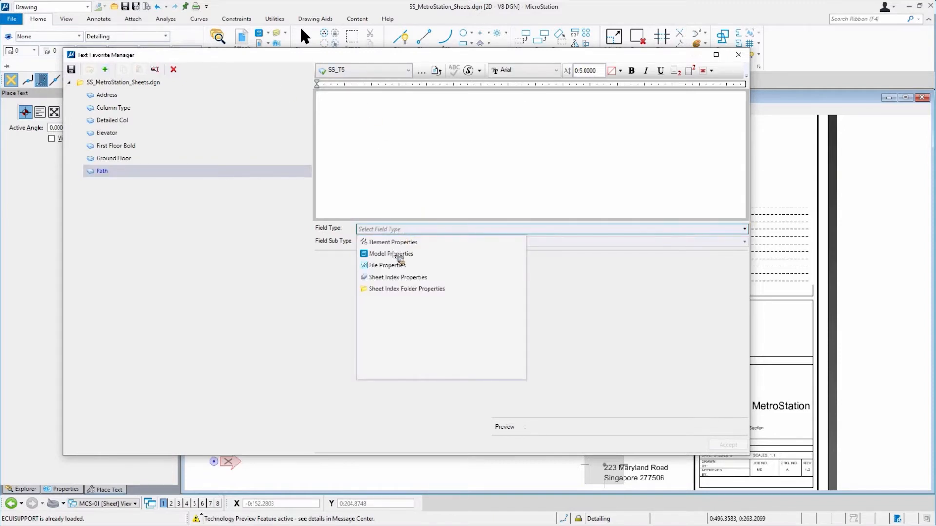
mouse_move(386, 266)
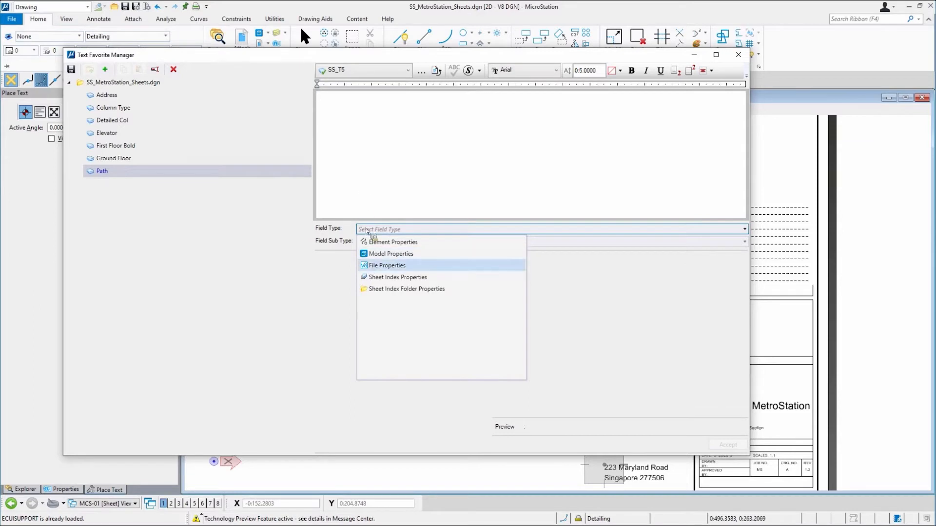
mouse_move(375, 269)
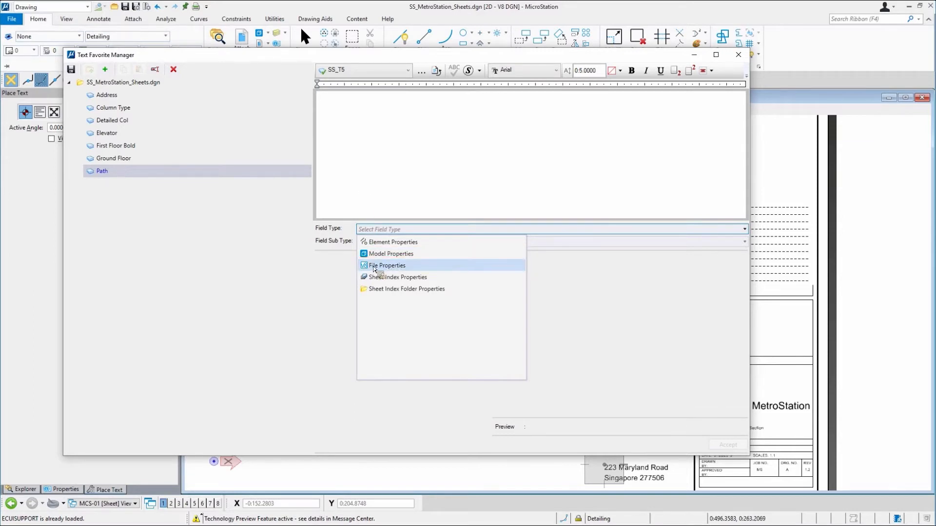
left_click(386, 265)
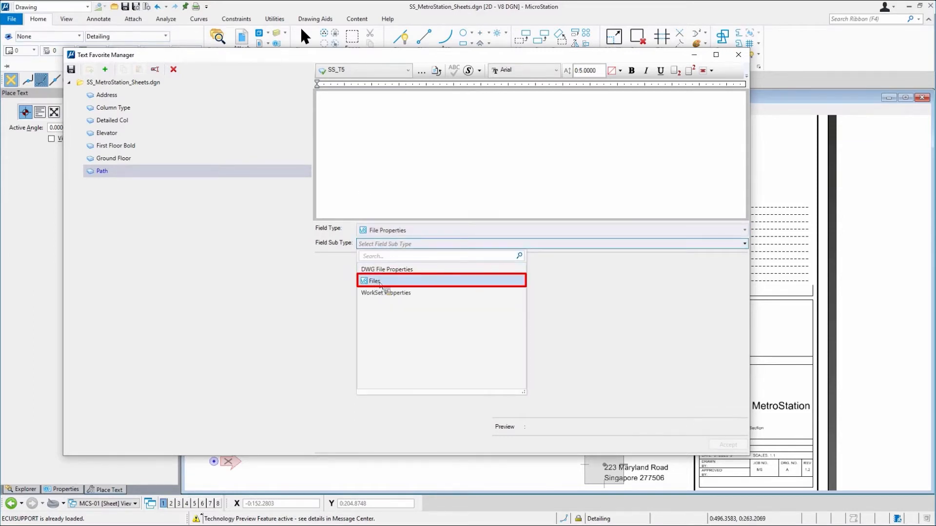
left_click(372, 281)
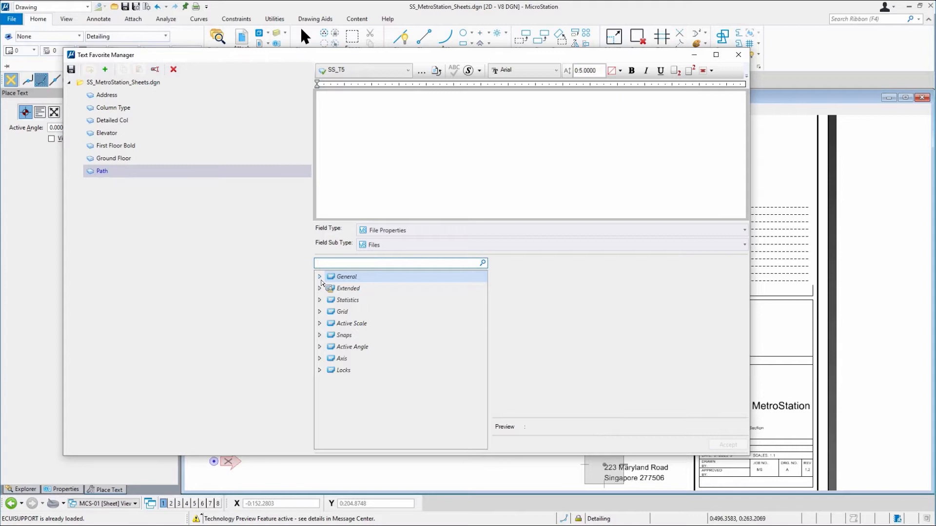
left_click(346, 277)
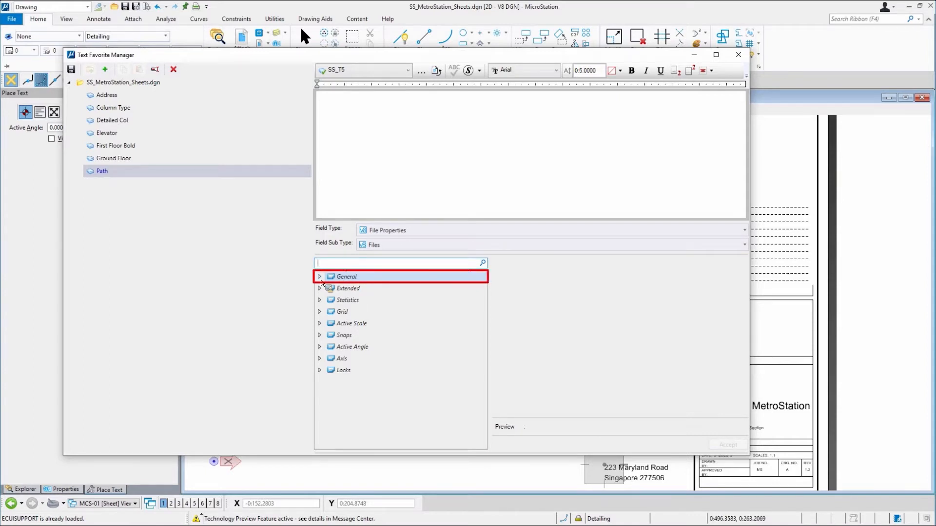
left_click(320, 277)
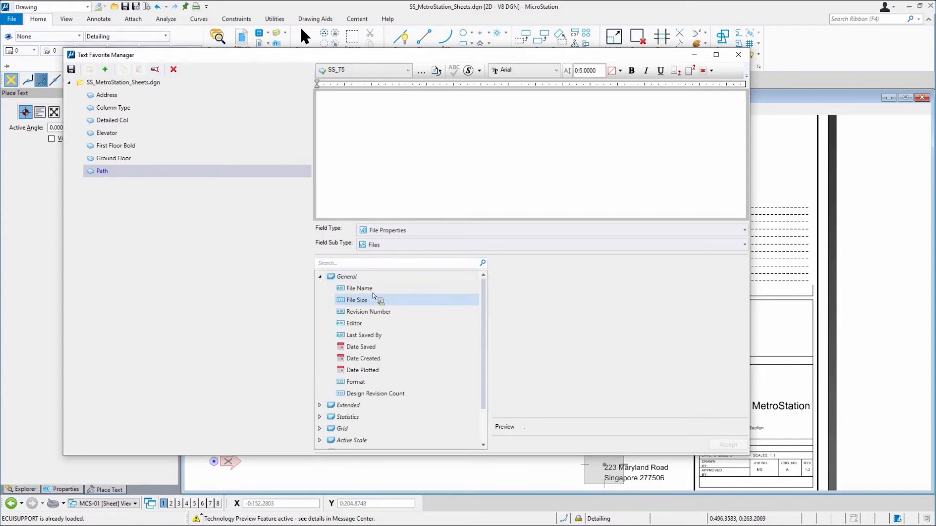
left_click(359, 288)
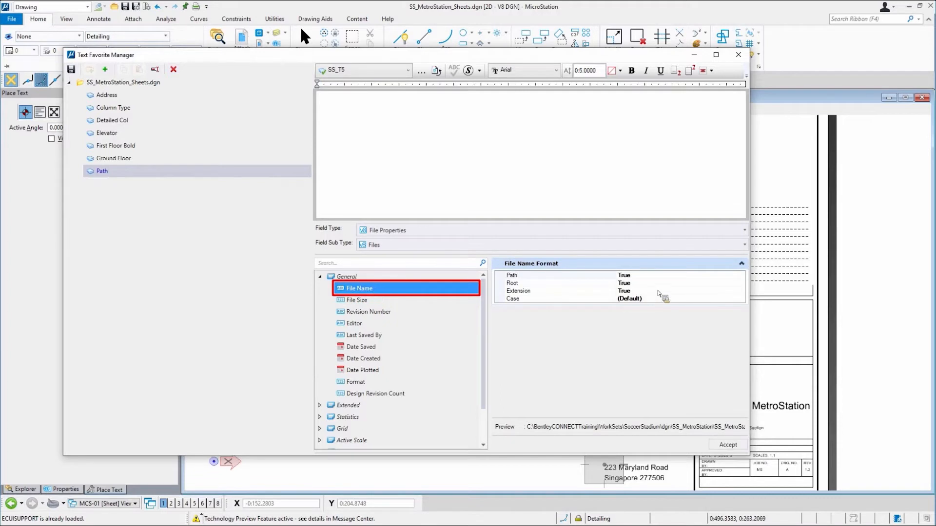
left_click(555, 282)
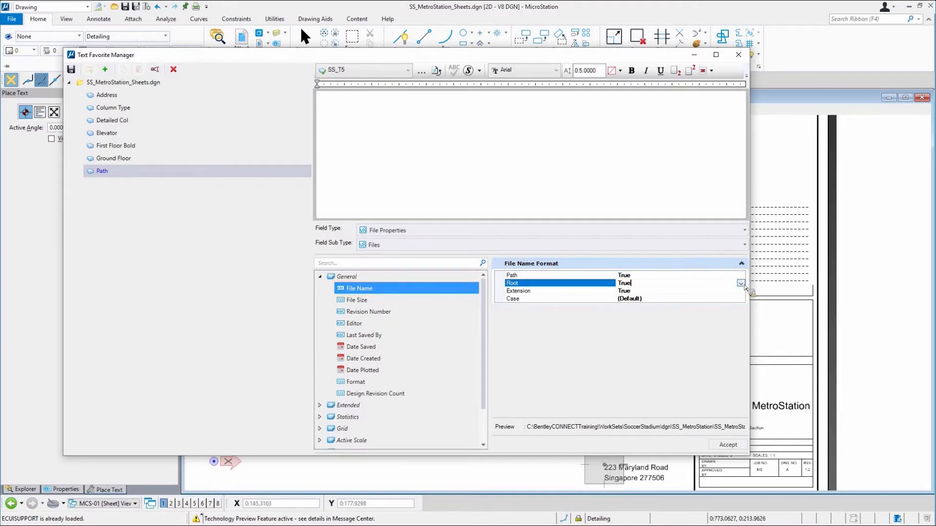
left_click(740, 282)
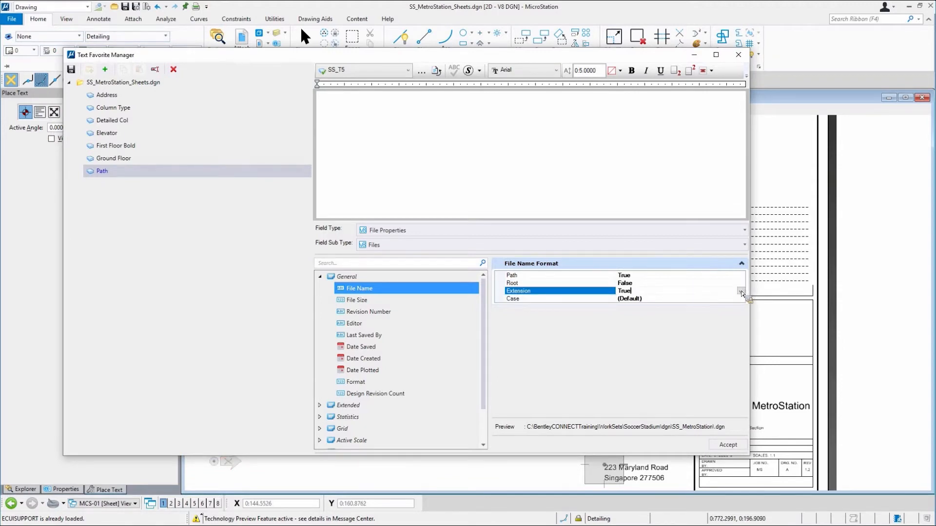
left_click(742, 291)
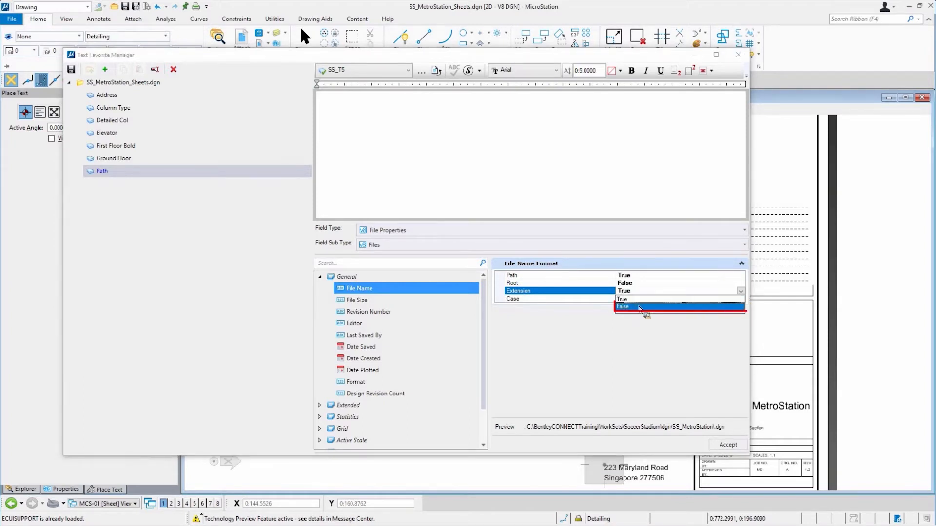
left_click(623, 306)
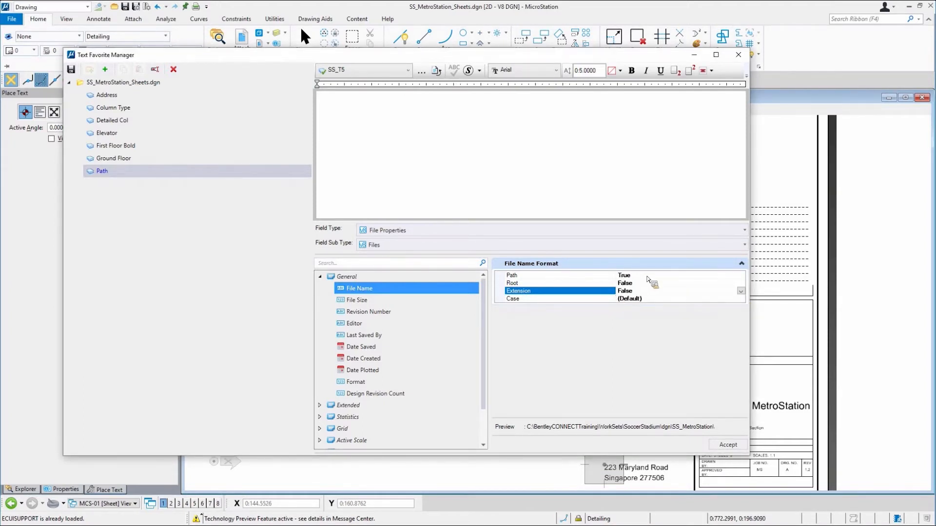
left_click(567, 274)
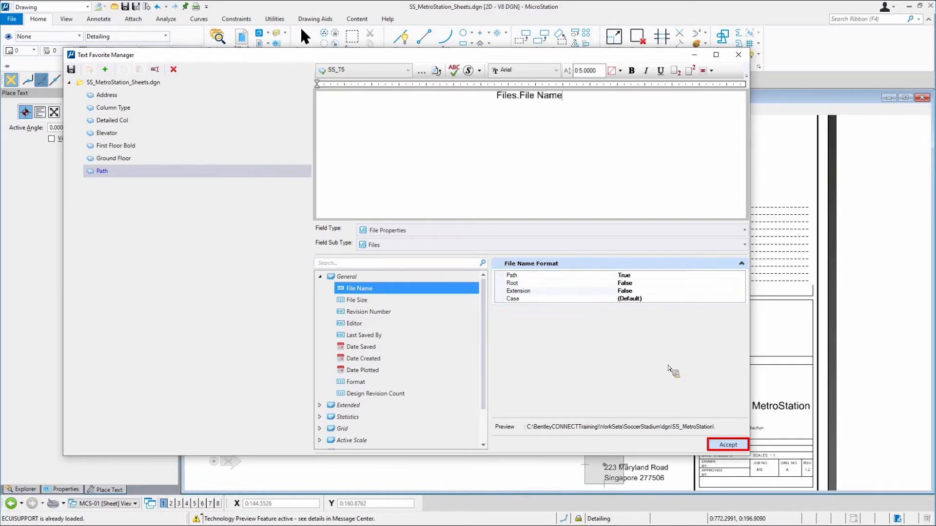
mouse_move(483, 101)
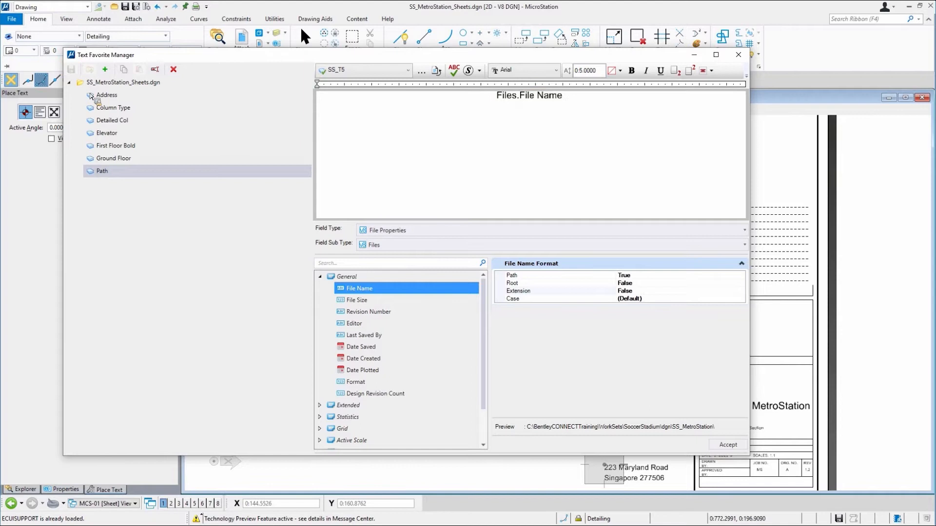
Step: Place the Path favorite as folder path text below the column section
left_click(726, 445)
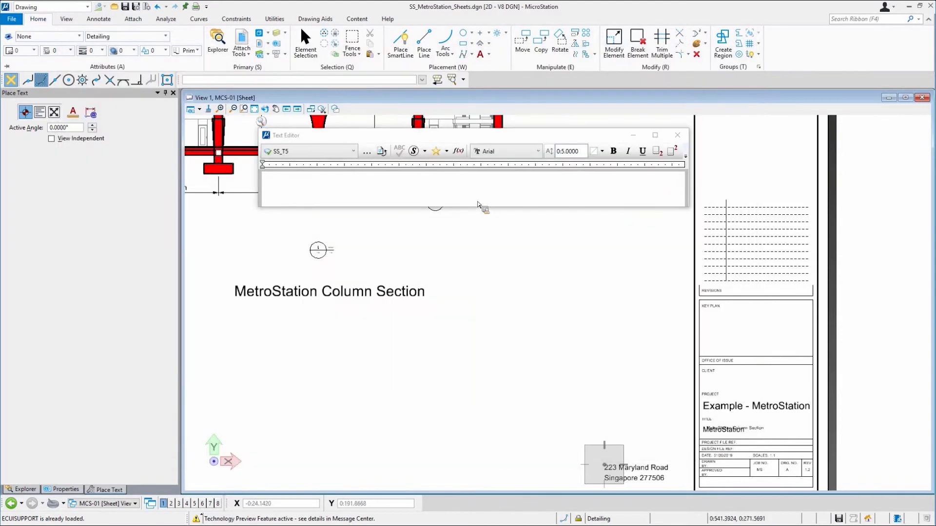
left_click(436, 150)
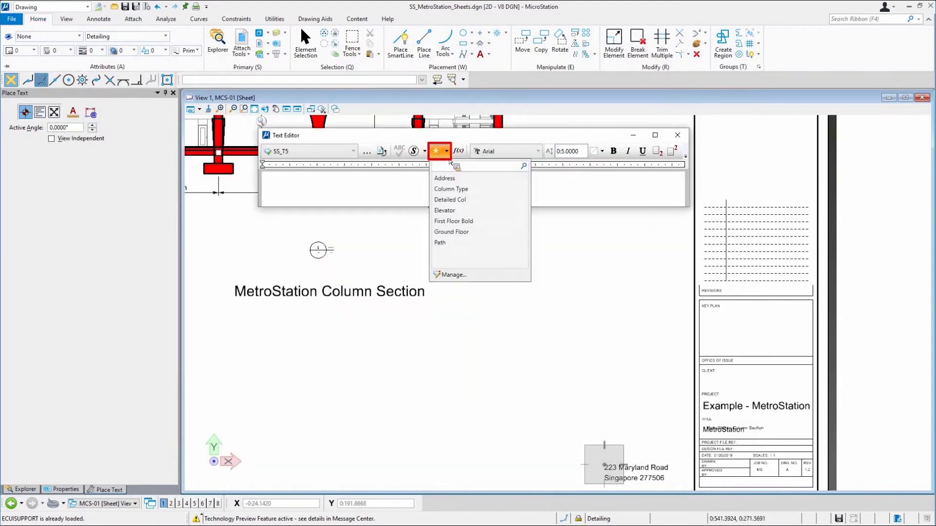
mouse_move(439, 242)
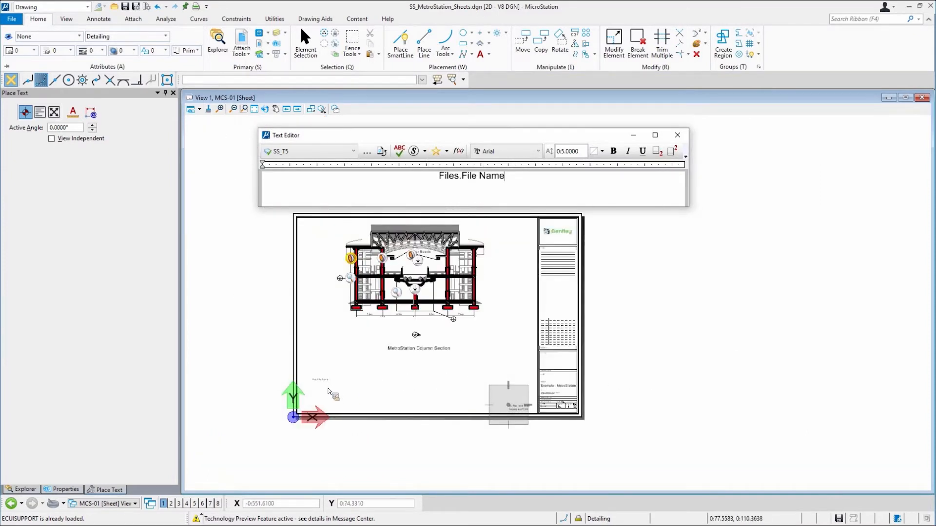
left_click(373, 388)
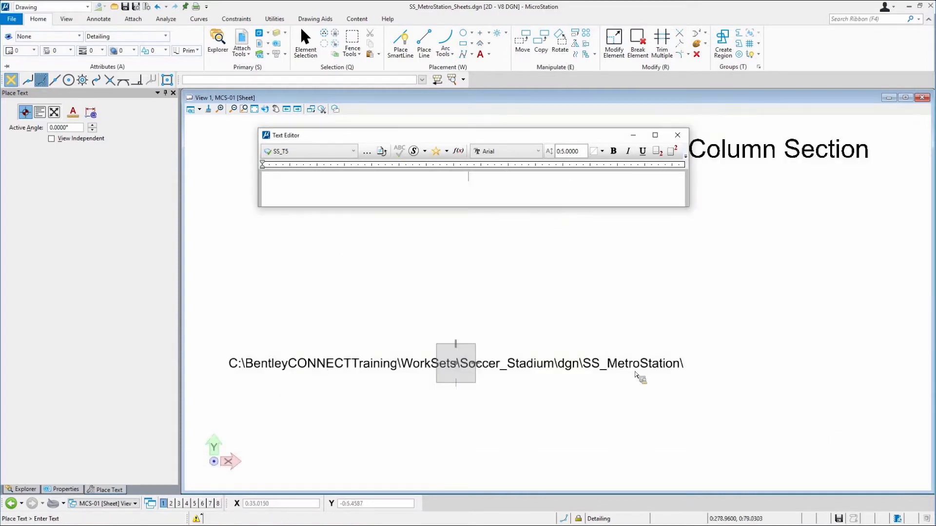
mouse_move(624, 382)
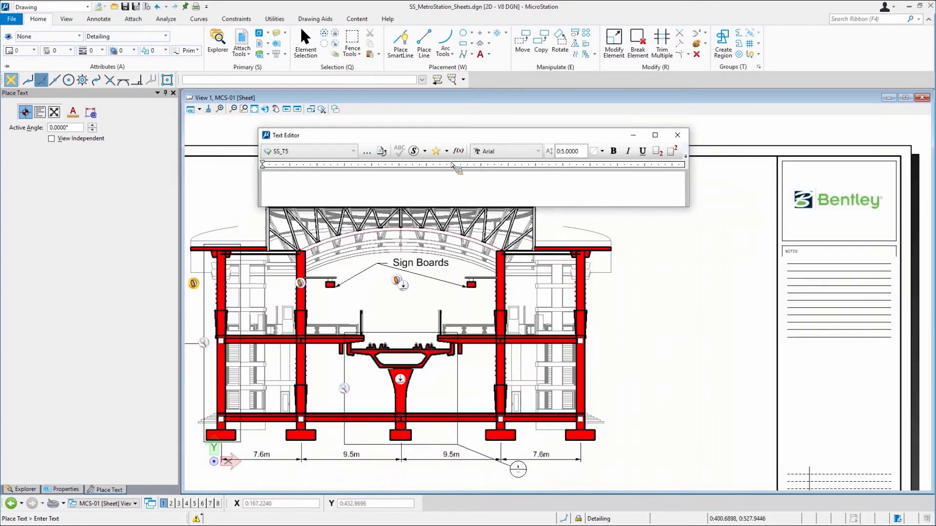
Step: Insert the floor label and Ground Floor favorites, placing Ground Floor below First Floor
left_click(436, 151)
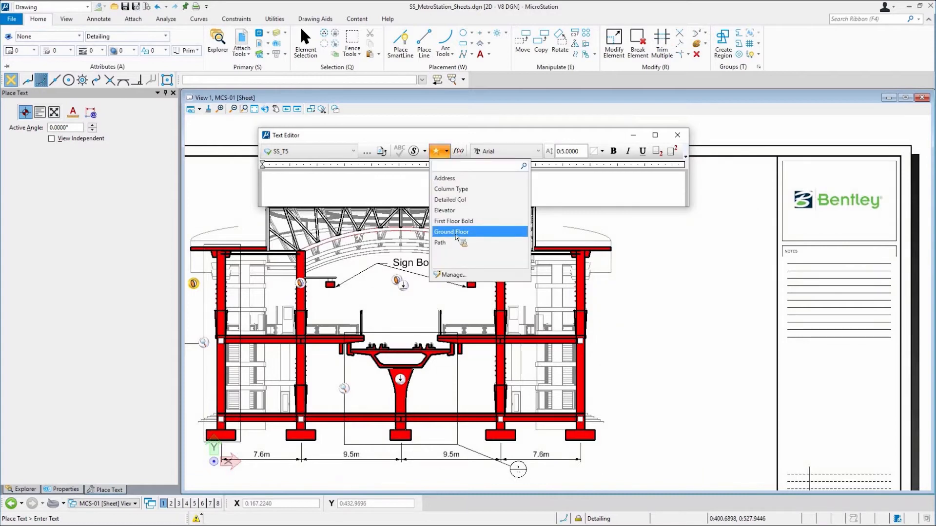
left_click(454, 221)
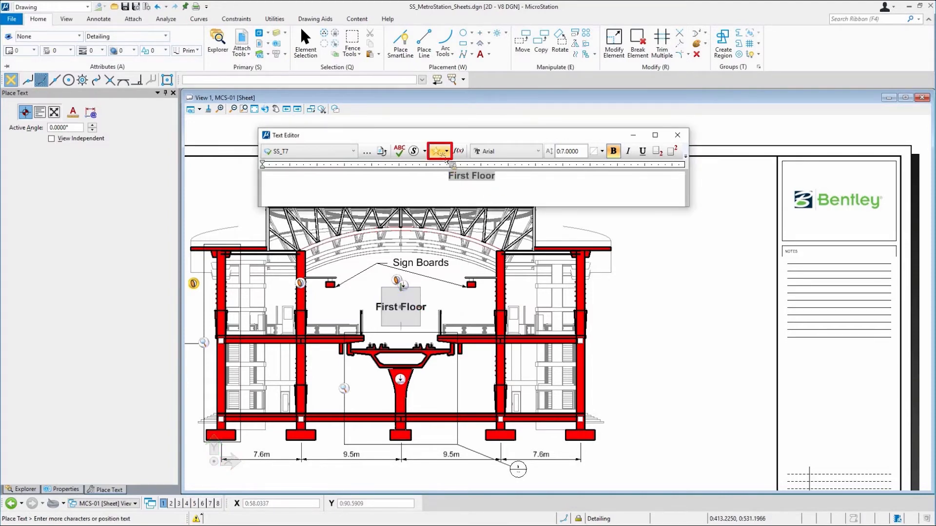
left_click(438, 151)
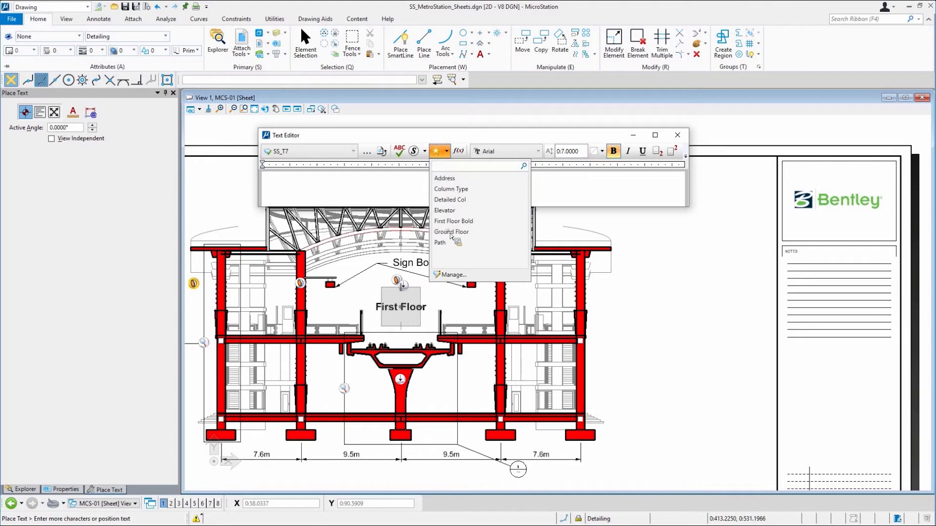
left_click(451, 232)
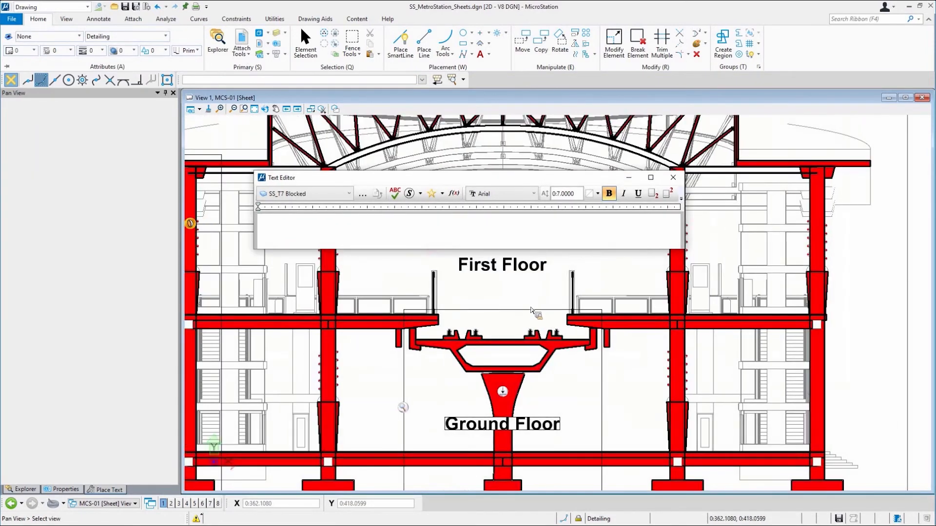
mouse_move(537, 313)
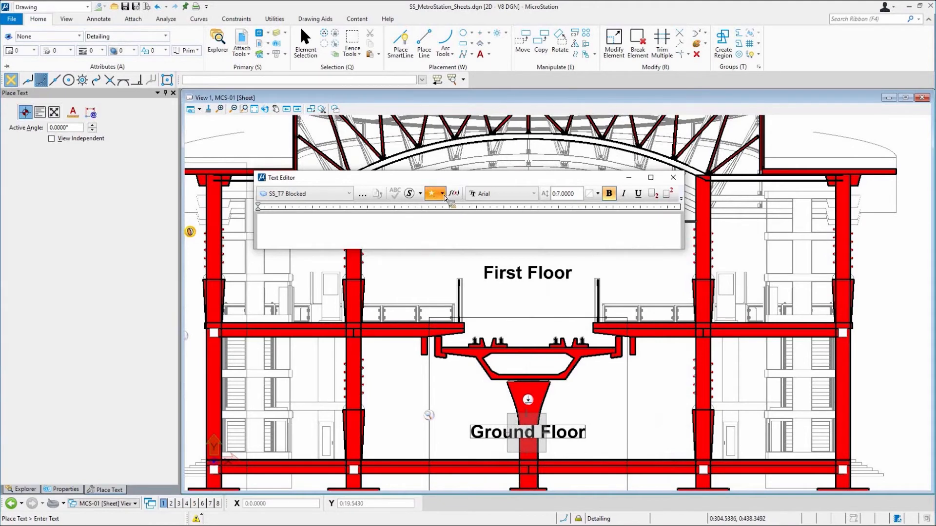
left_click(434, 194)
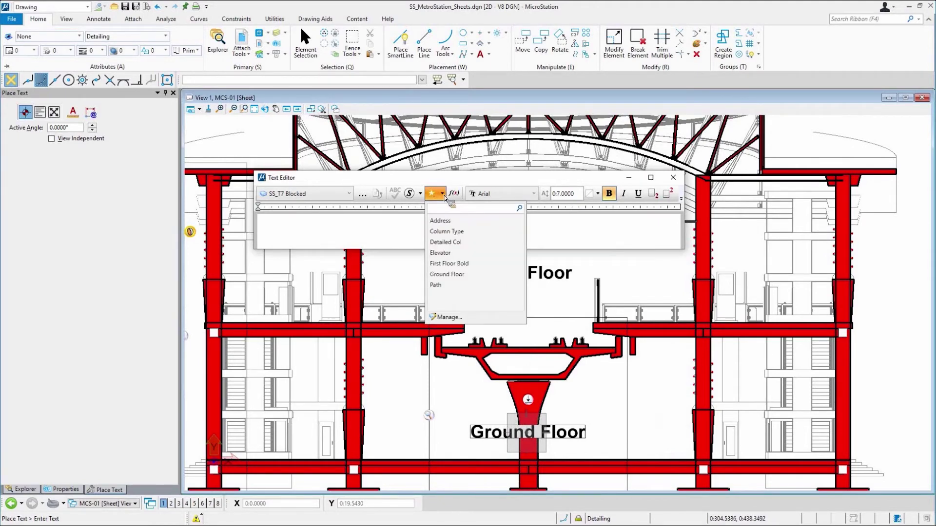
left_click(449, 264)
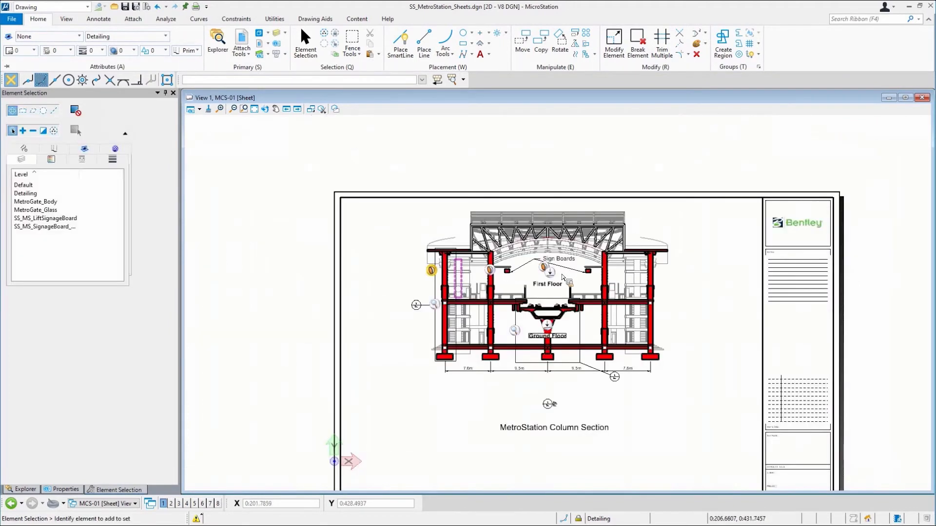
mouse_move(478, 307)
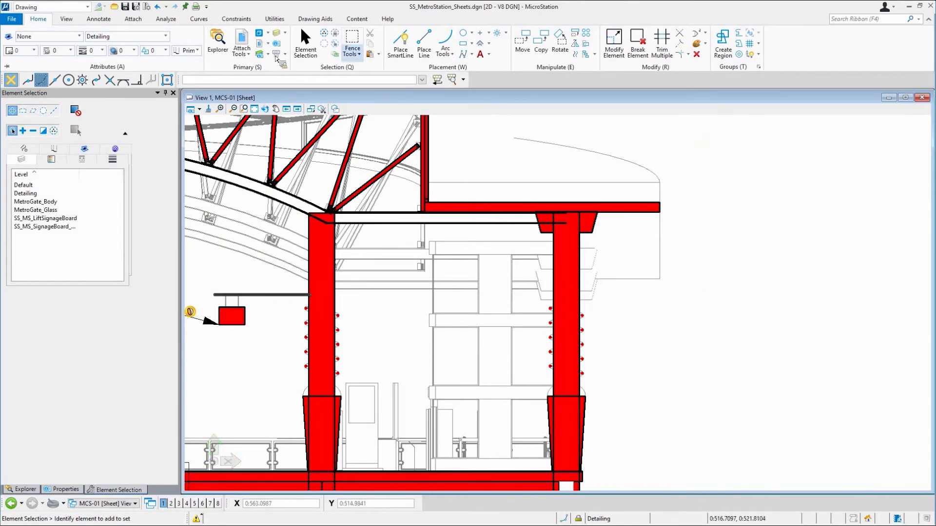
Step: Place the Elevator favorite as a note starting at the terminator inside the elevator shaft
left_click(99, 18)
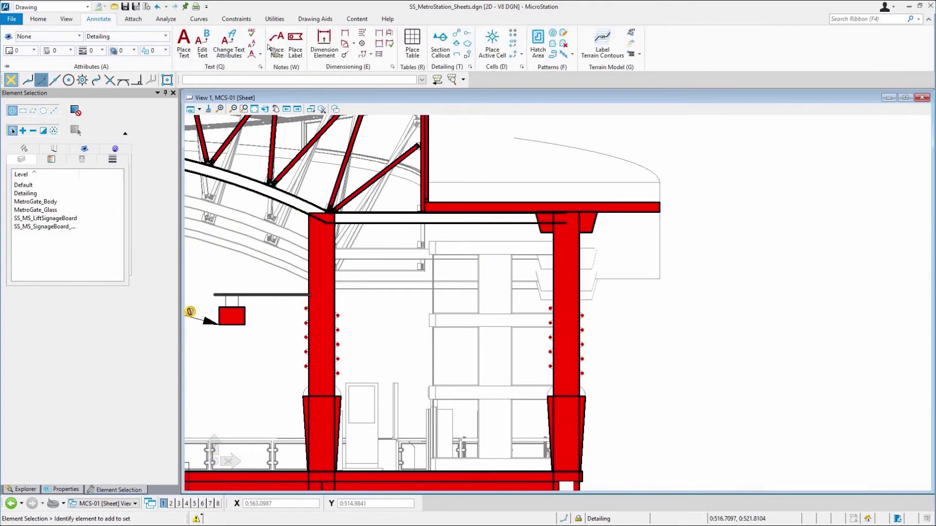
left_click(276, 43)
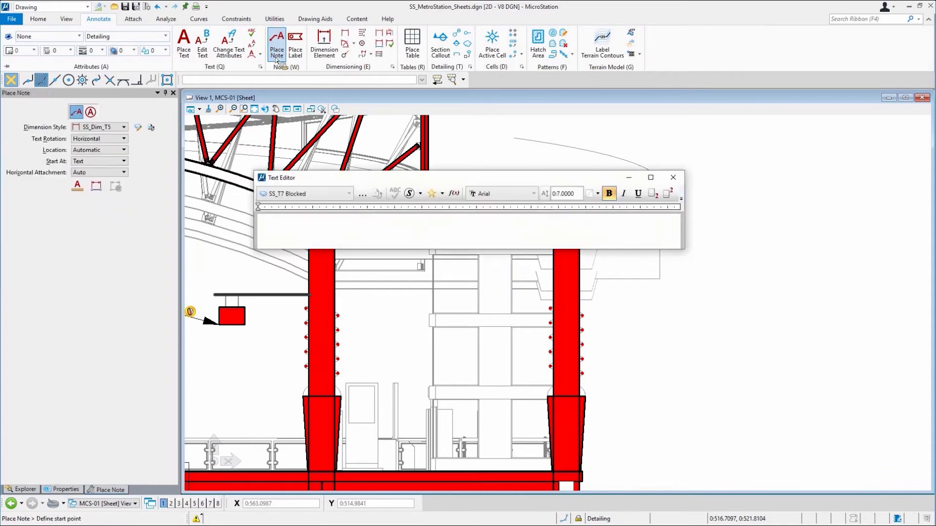
mouse_move(432, 193)
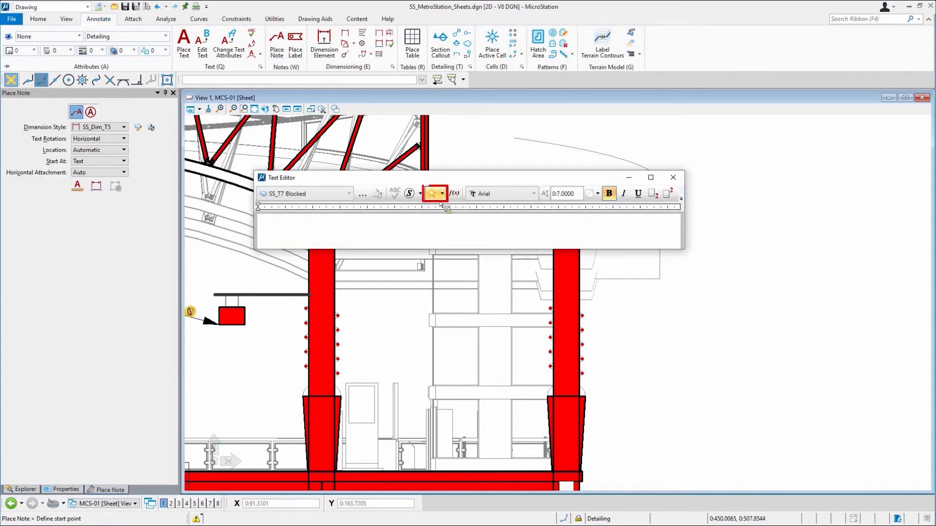
left_click(432, 193)
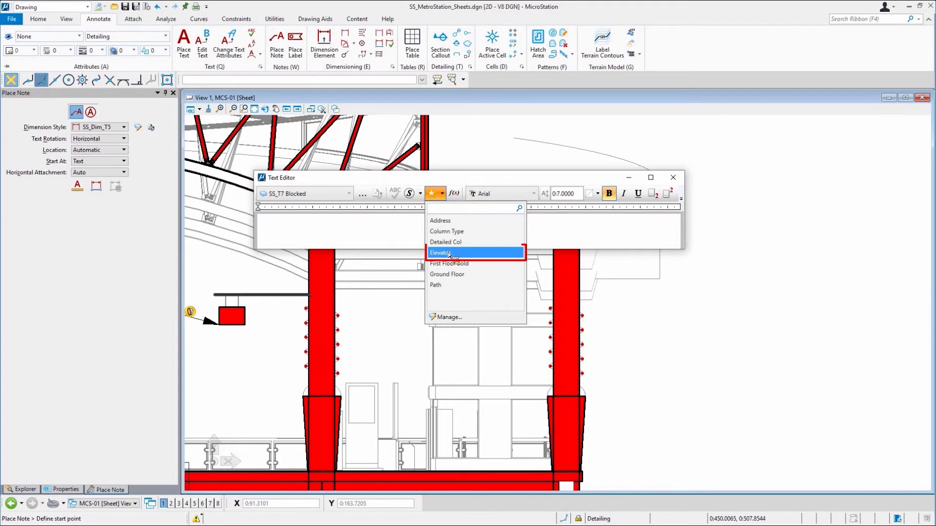
left_click(442, 253)
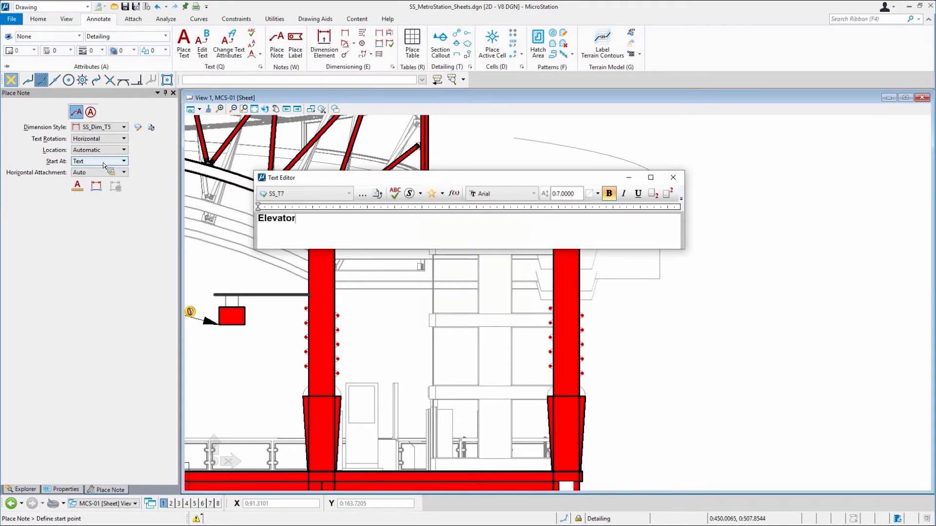
left_click(123, 149)
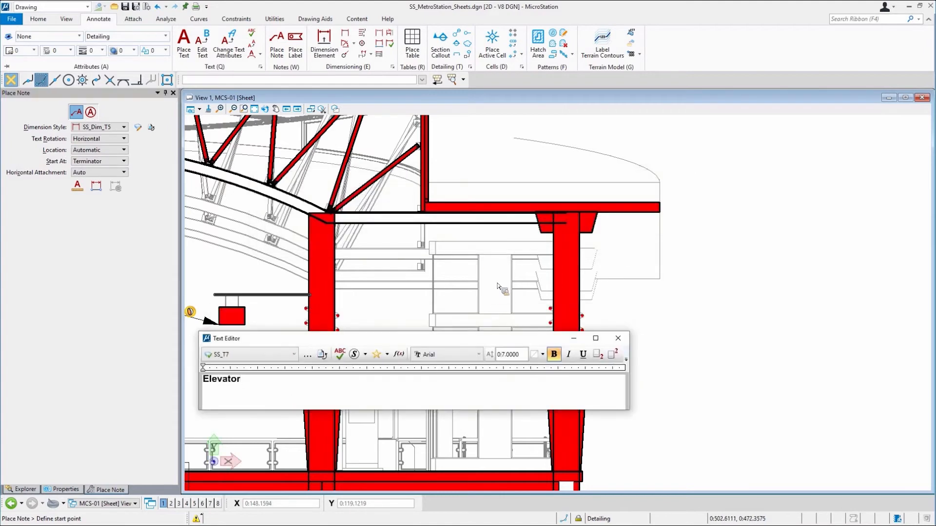
left_click(495, 284)
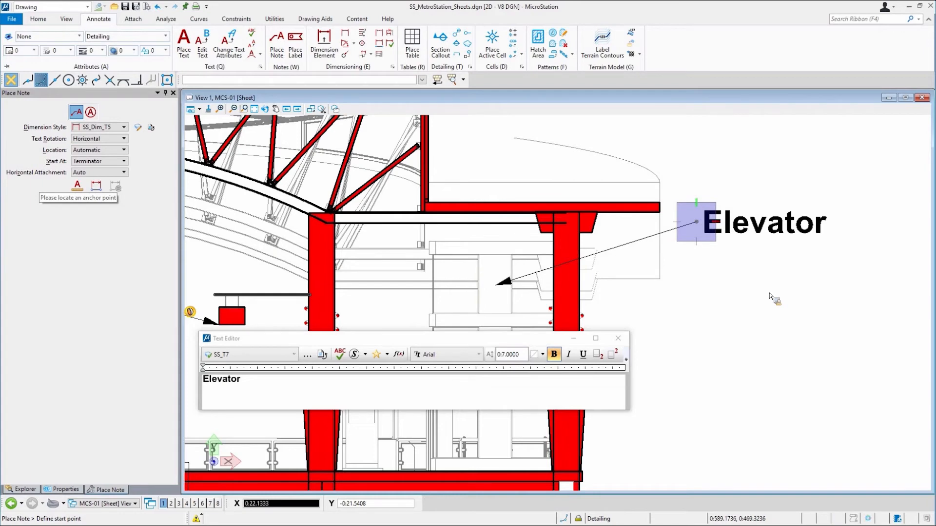
mouse_move(778, 149)
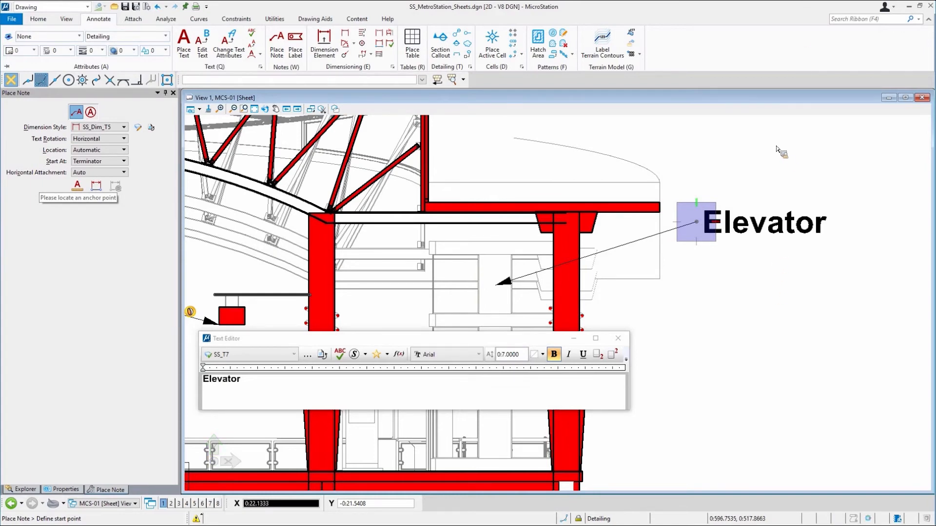
mouse_move(865, 221)
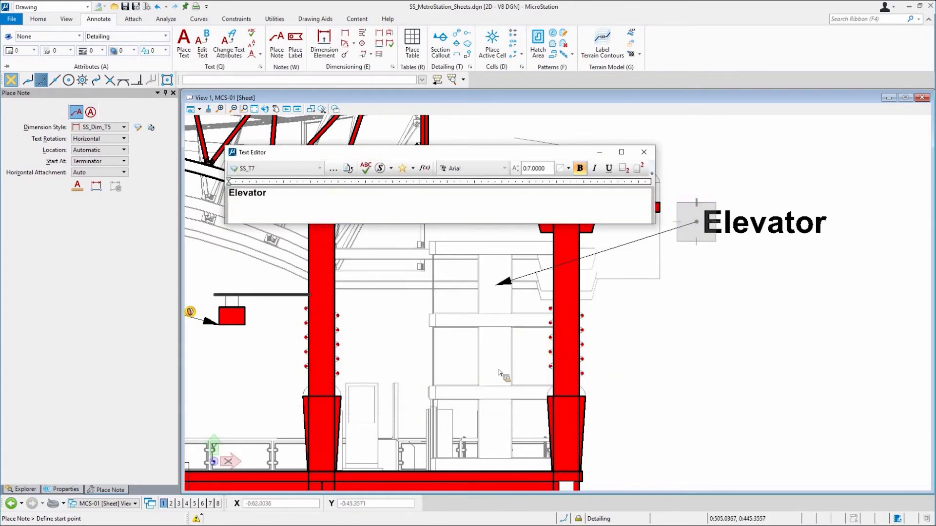
mouse_move(373, 200)
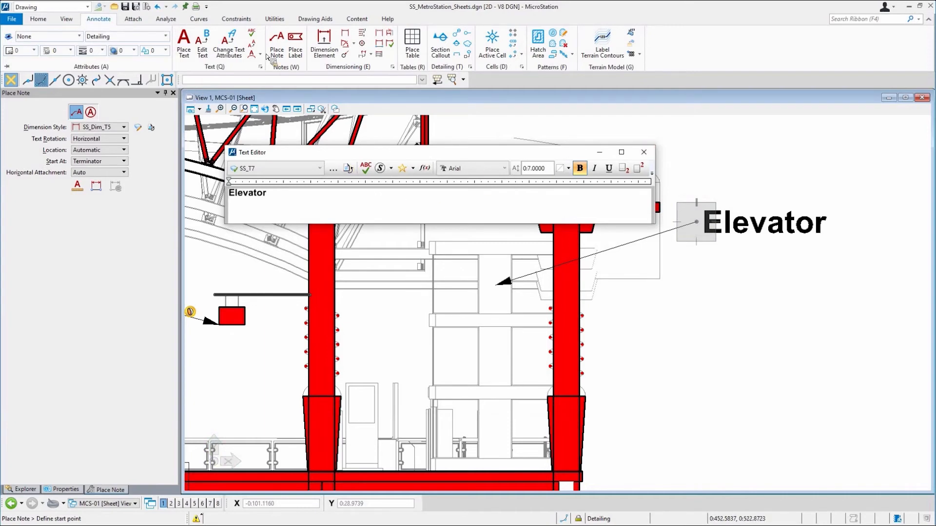
left_click(295, 45)
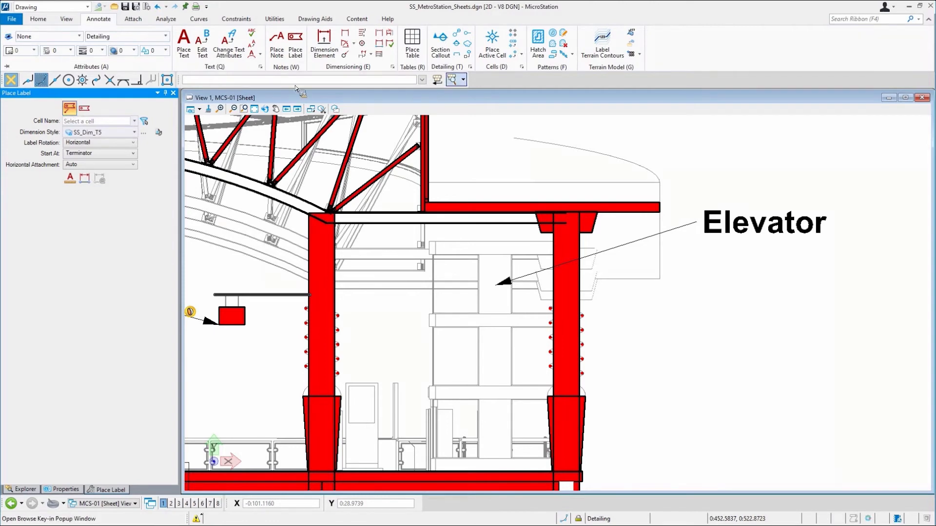
left_click(276, 44)
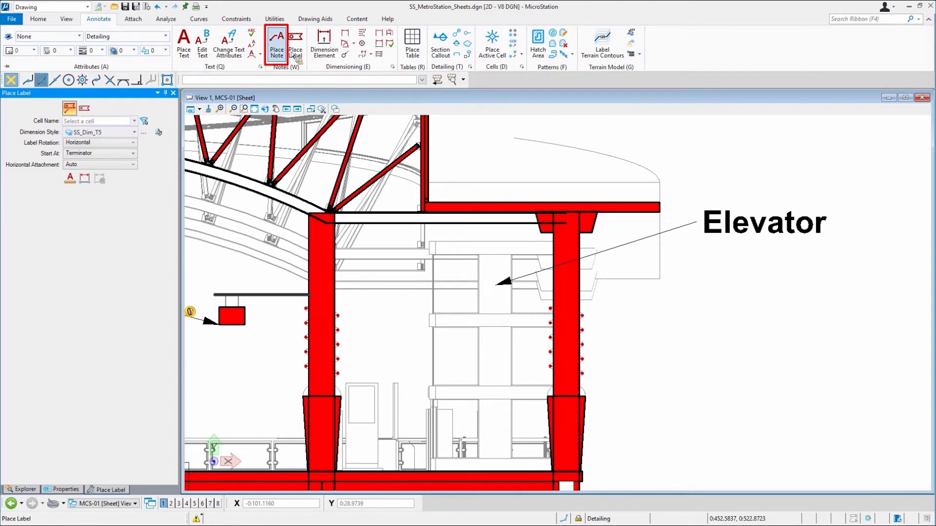
left_click(277, 43)
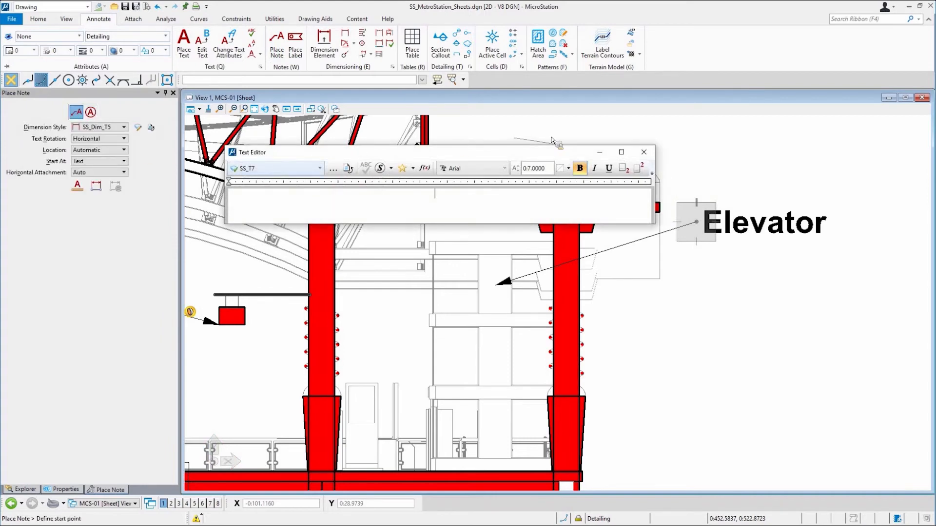
left_click(98, 150)
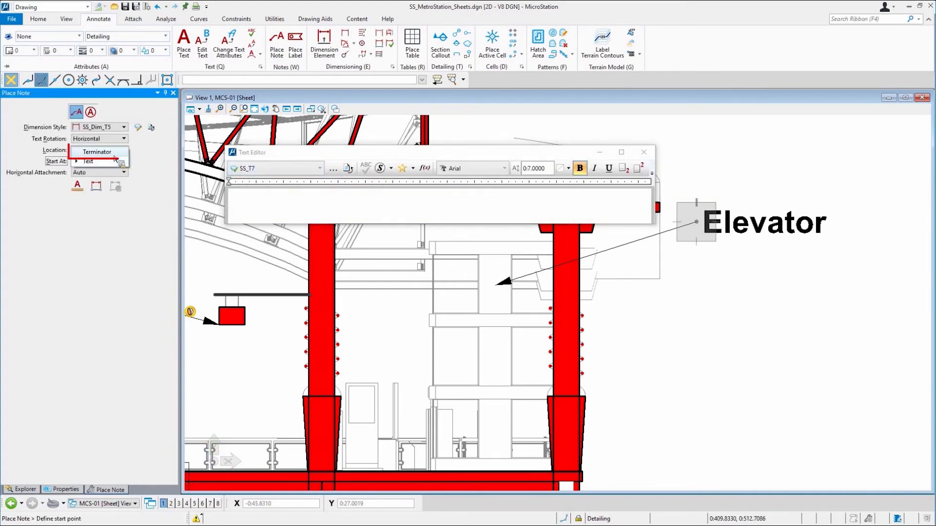
left_click(87, 150)
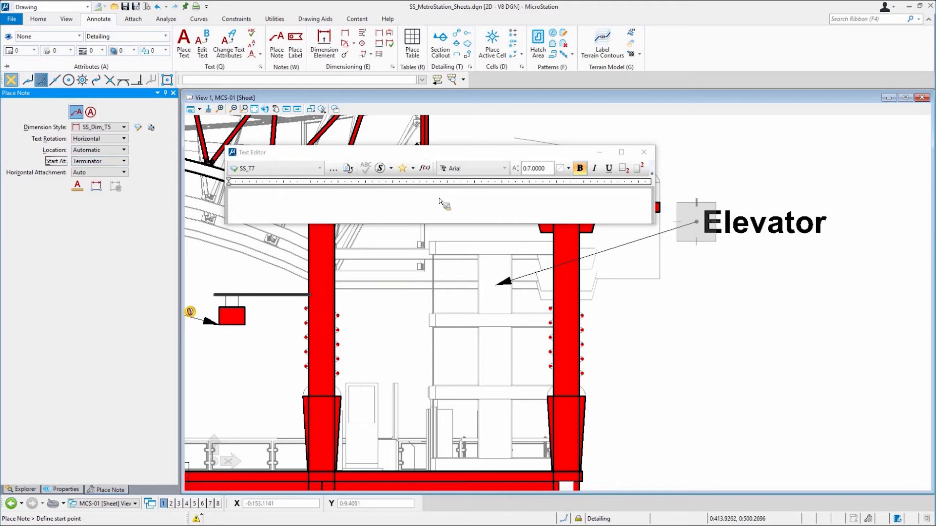
left_click(402, 168)
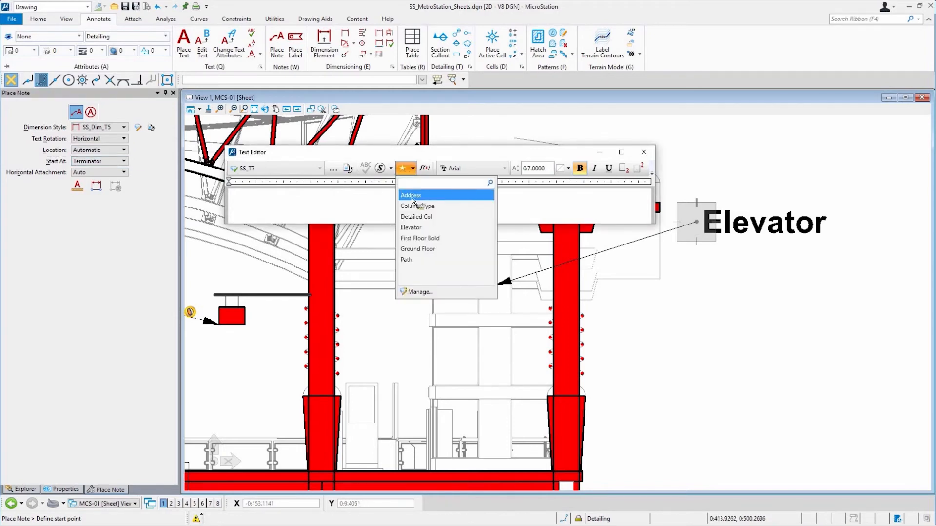
mouse_move(407, 180)
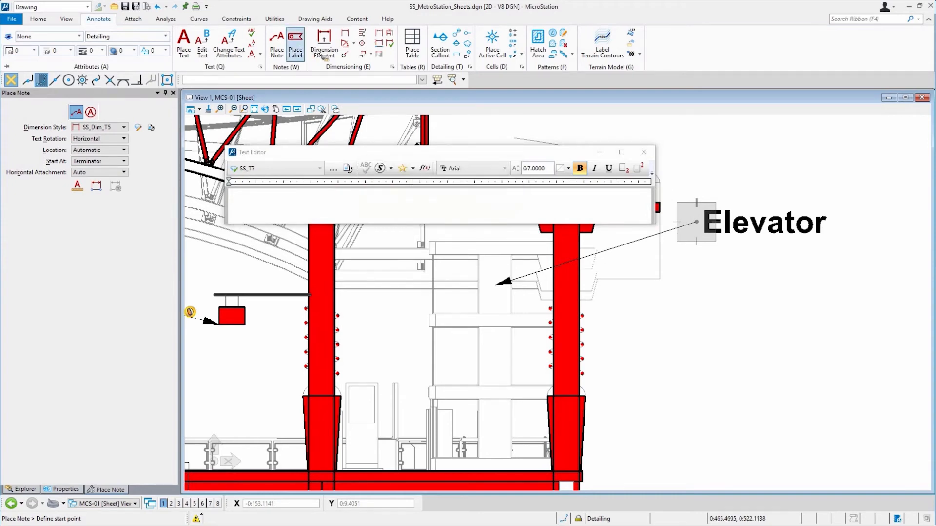
left_click(295, 45)
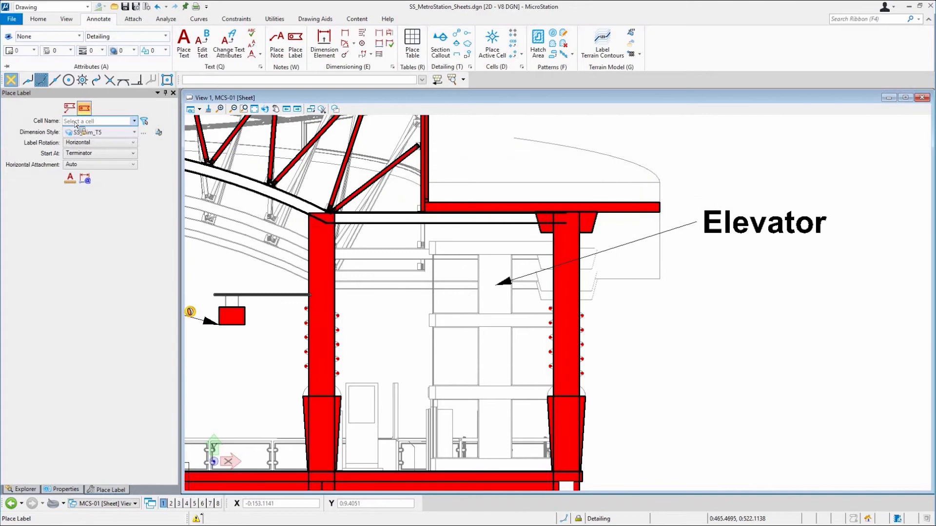
Step: List the label tool's available cells, such as SS_MS_ElevatorSign and SS_MS_LiftSignBoard
left_click(134, 121)
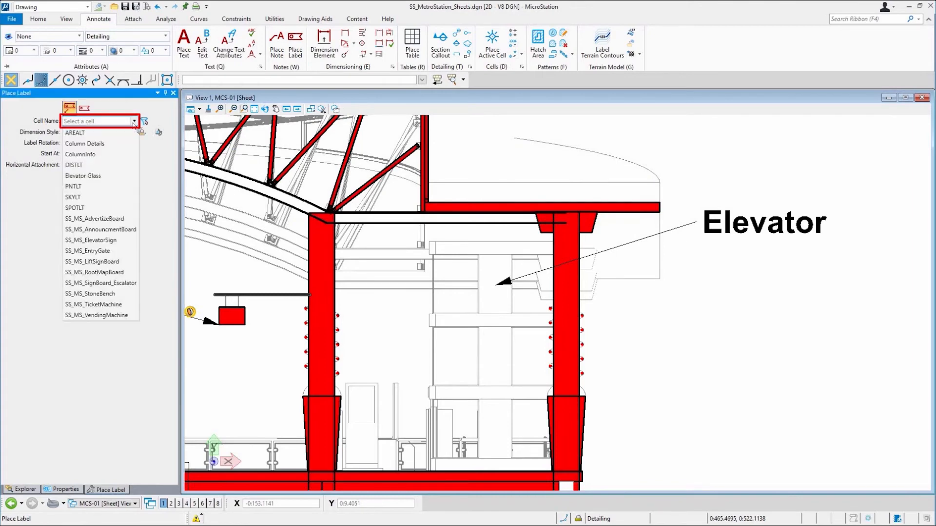
mouse_move(100, 175)
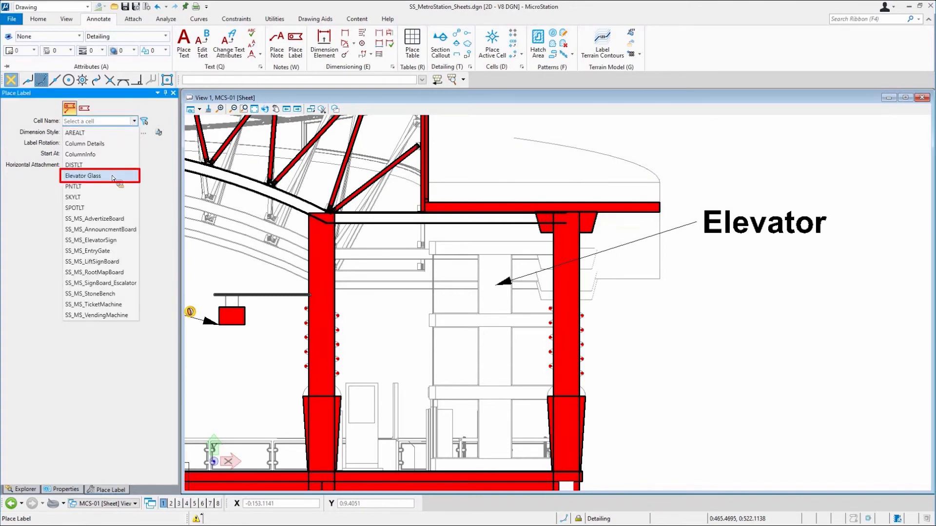
mouse_move(101, 178)
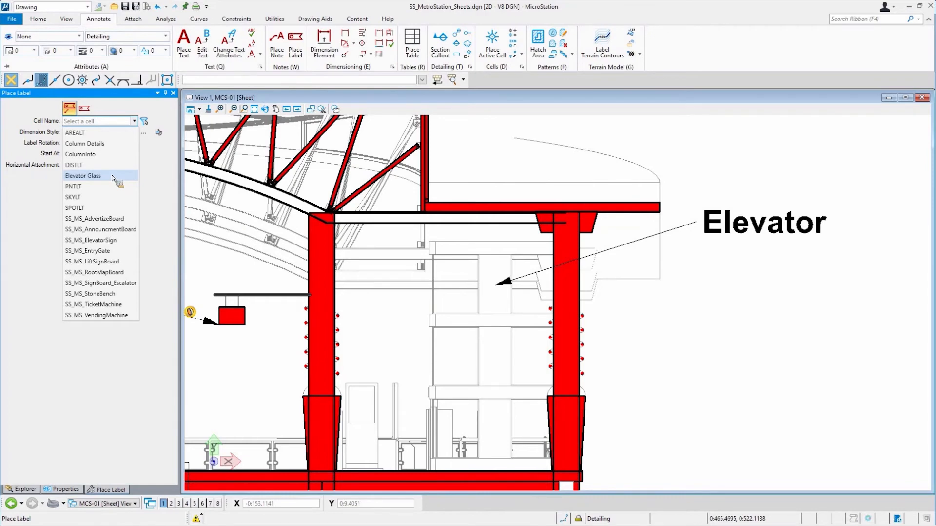
mouse_move(131, 111)
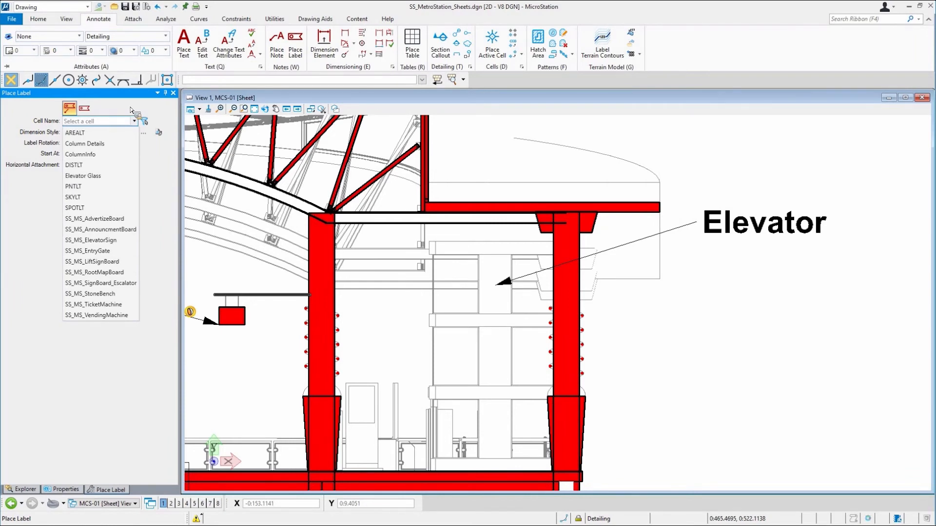
mouse_move(146, 122)
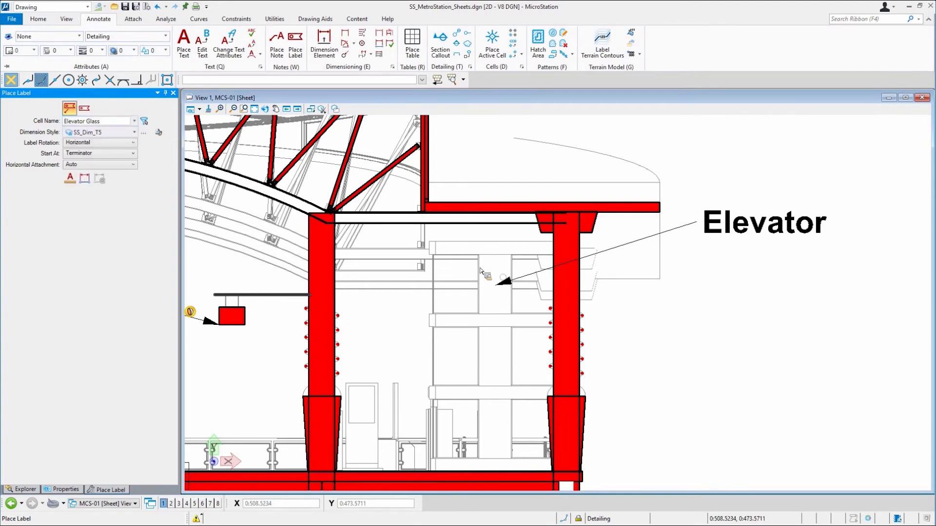
mouse_move(489, 364)
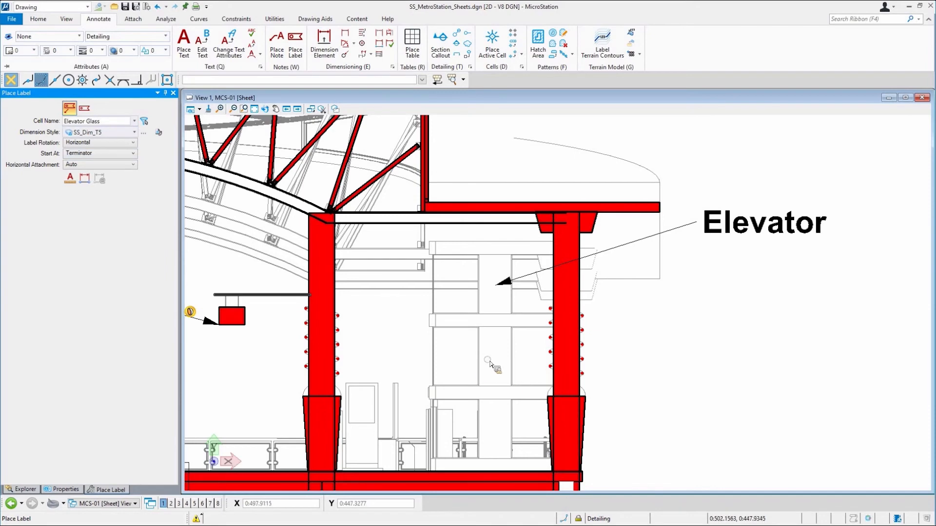
Step: Set the Elevator Glass label's Start At option to Cell
scroll("up", 3)
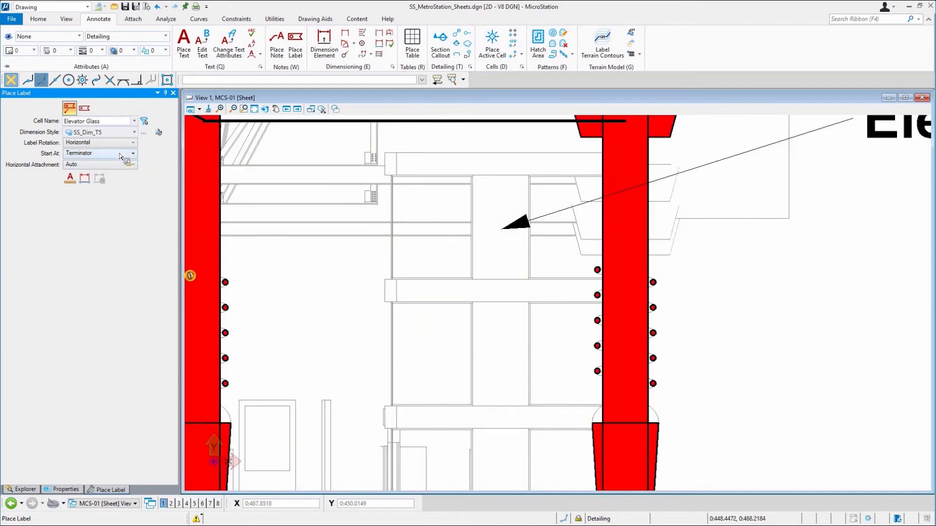
left_click(134, 152)
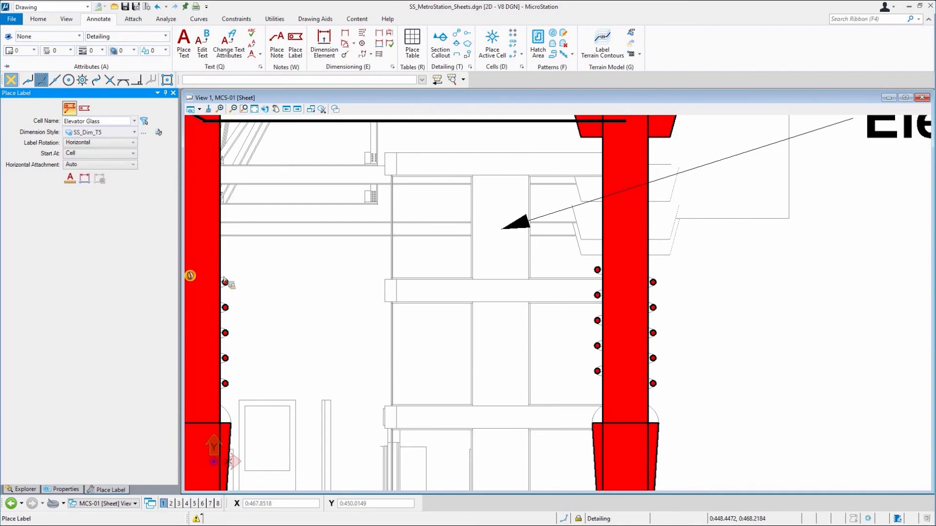
mouse_move(839, 316)
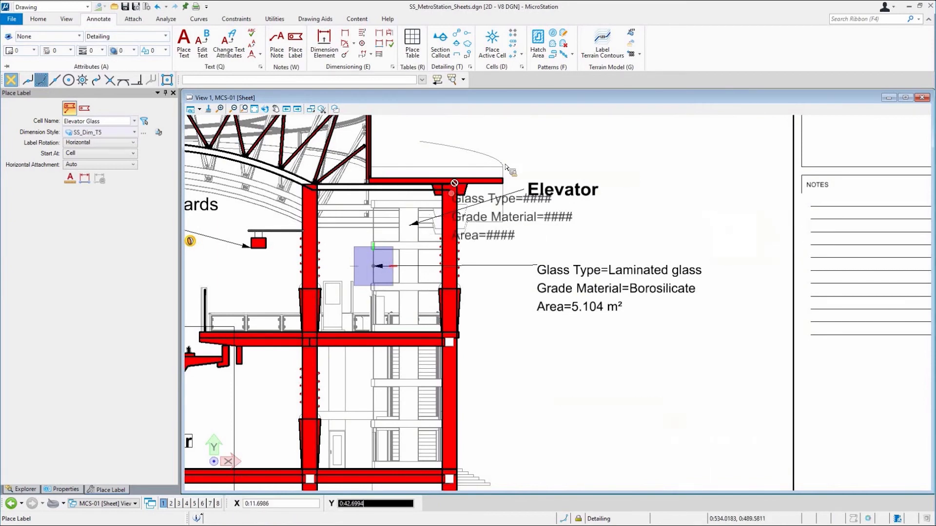
mouse_move(524, 136)
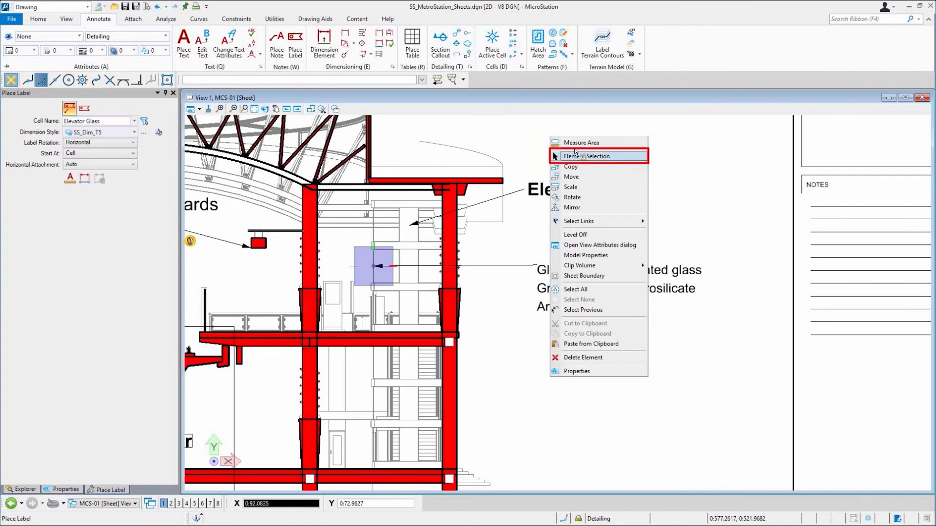
Step: Stop labelling and switch back to the Element Selection tool
left_click(590, 156)
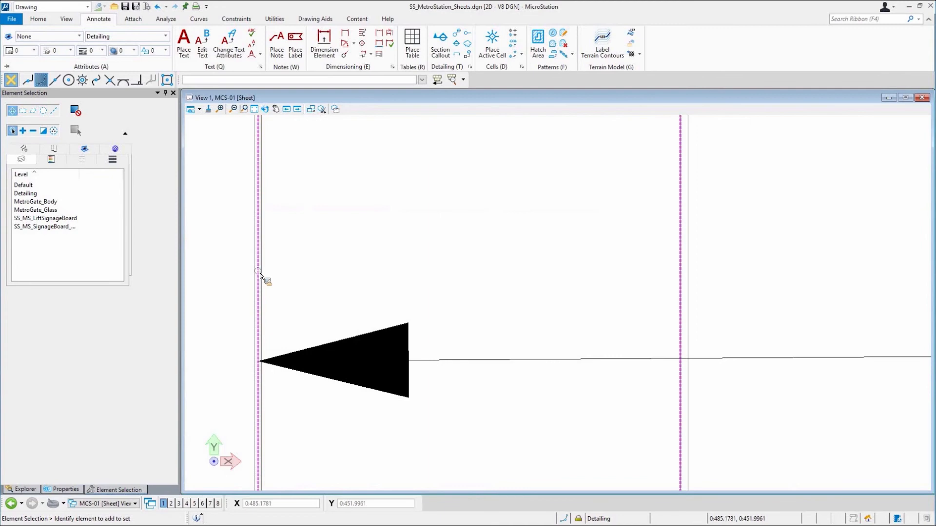
mouse_move(260, 274)
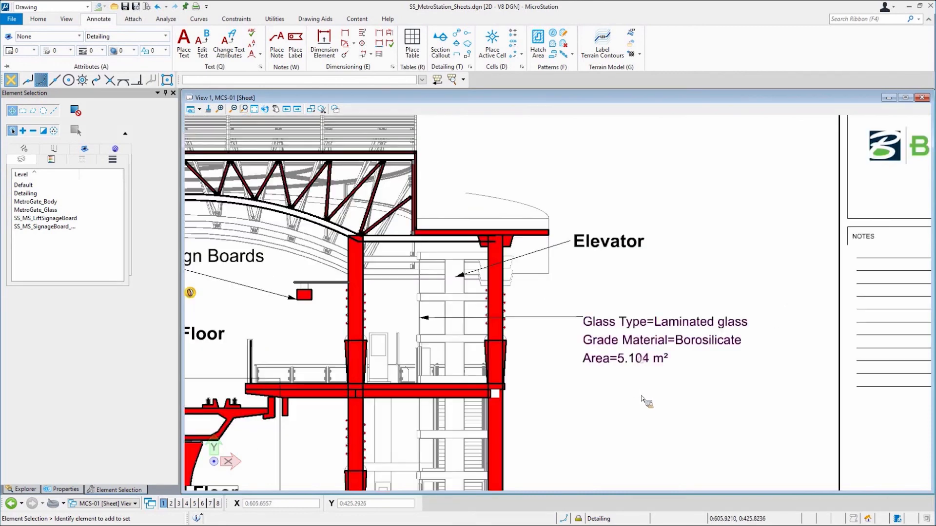
mouse_move(667, 216)
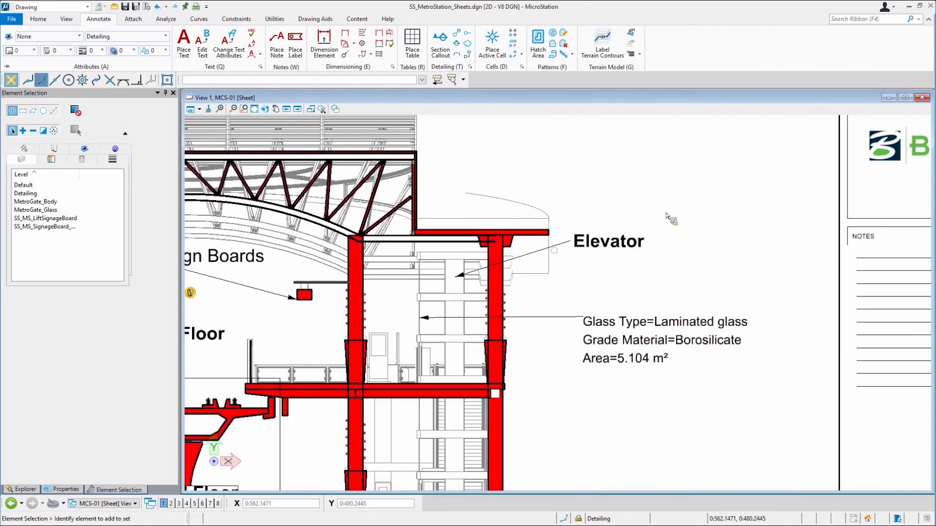
mouse_move(429, 131)
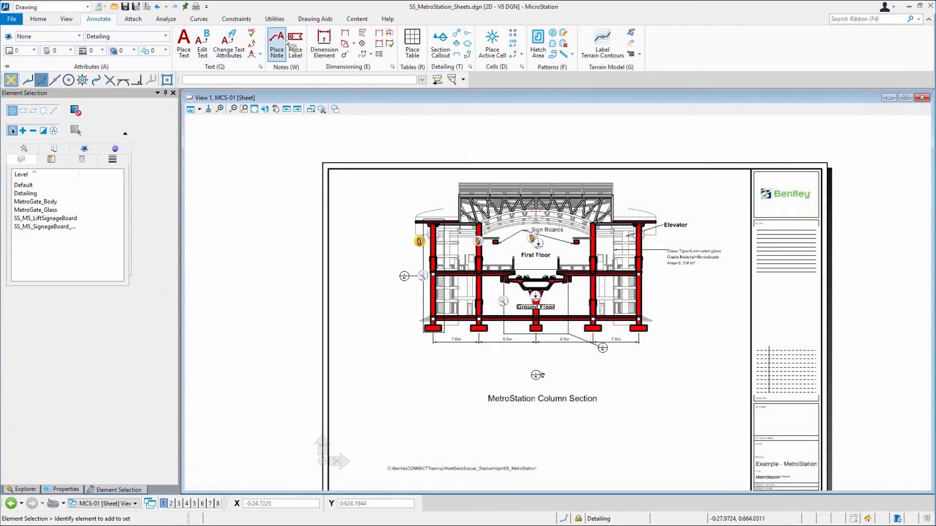
Step: Start a cell-based label using the Column Details cell, with Start At set to Terminator
left_click(295, 42)
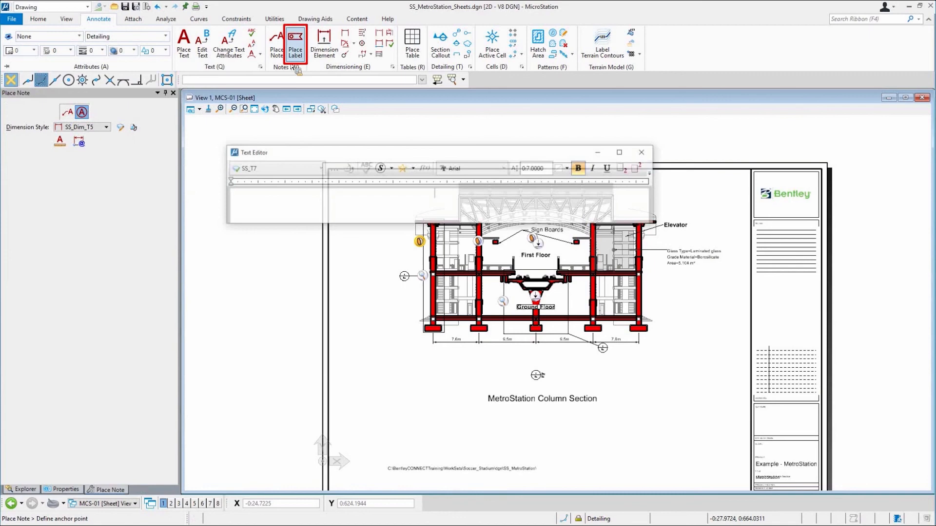
left_click(295, 45)
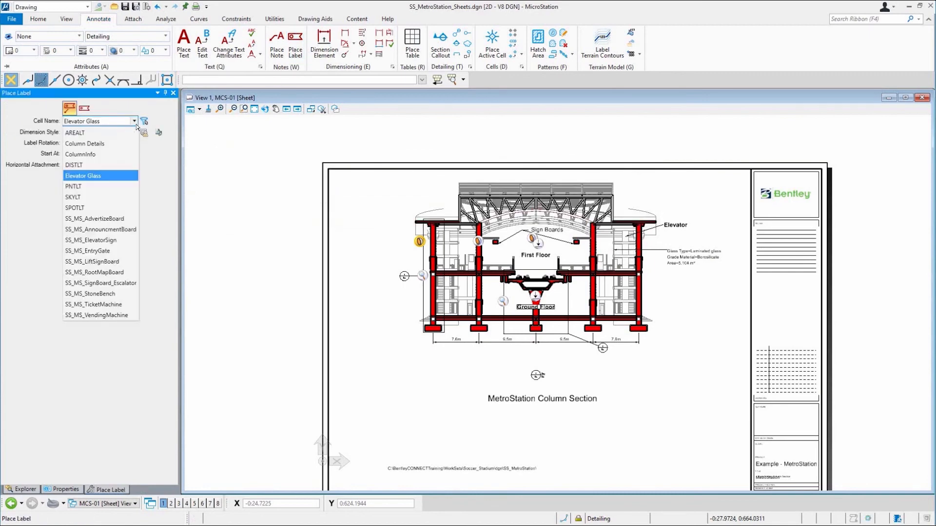
left_click(85, 143)
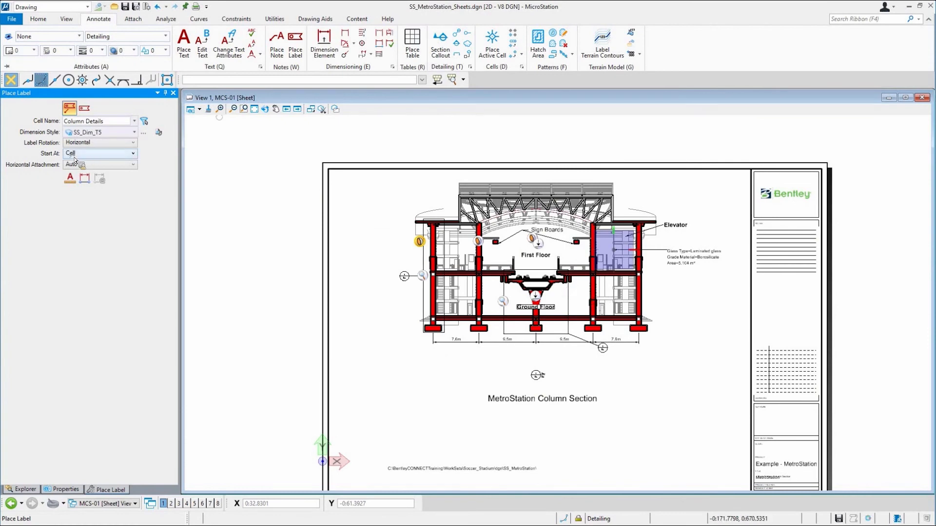
left_click(133, 165)
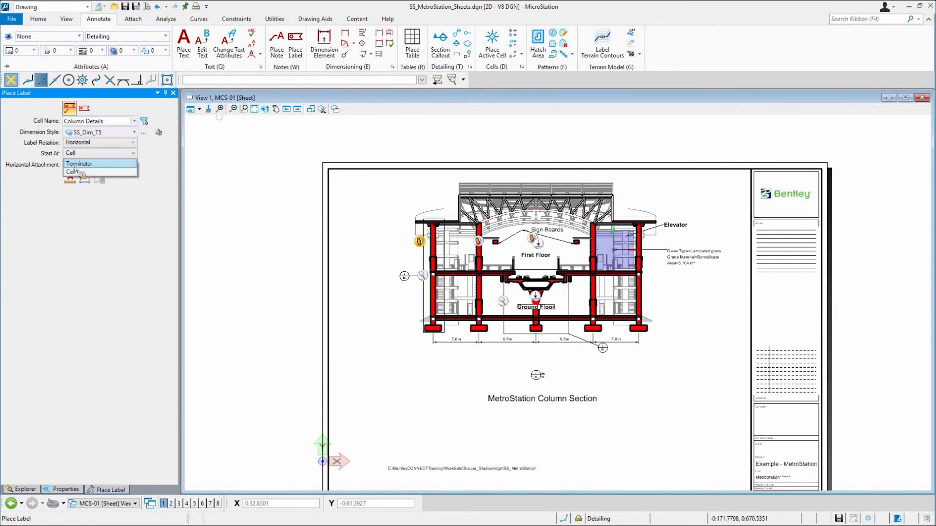
left_click(80, 164)
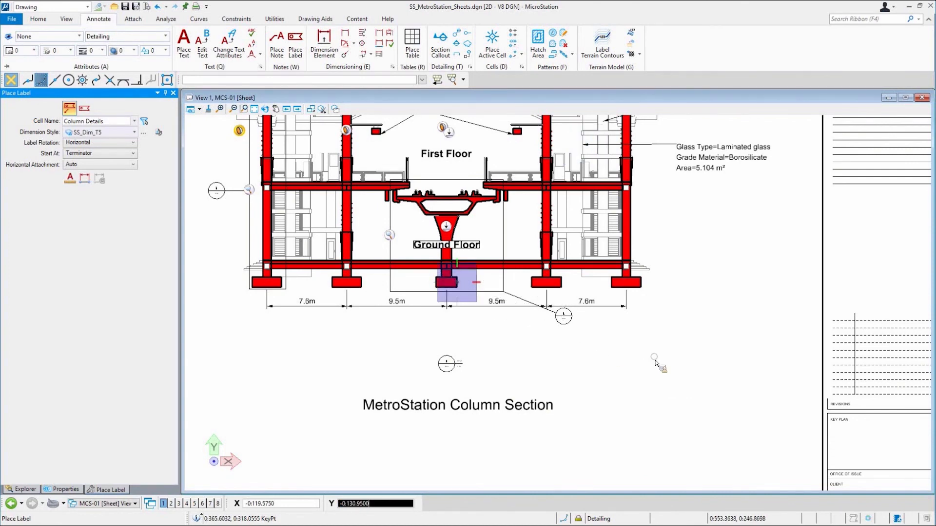
Step: Anchor the Column Details label on the central ground-floor column
left_click(654, 358)
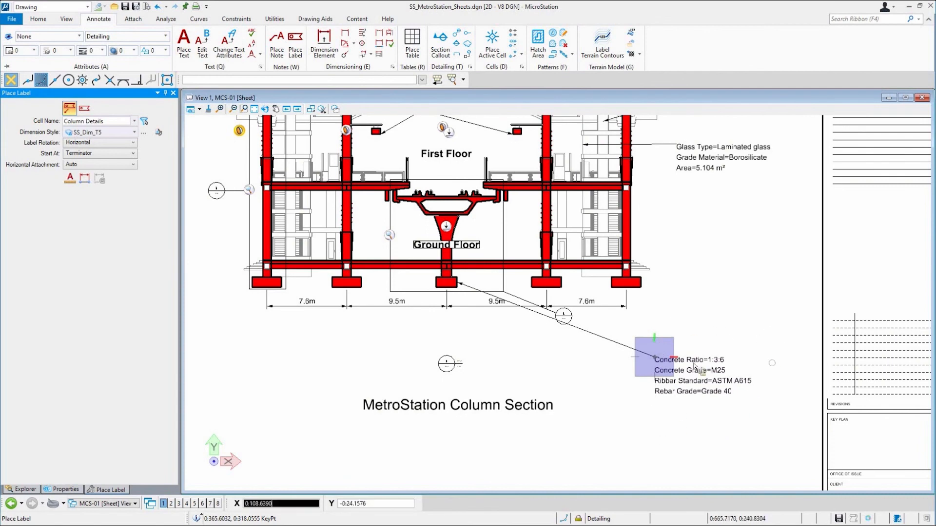
mouse_move(716, 133)
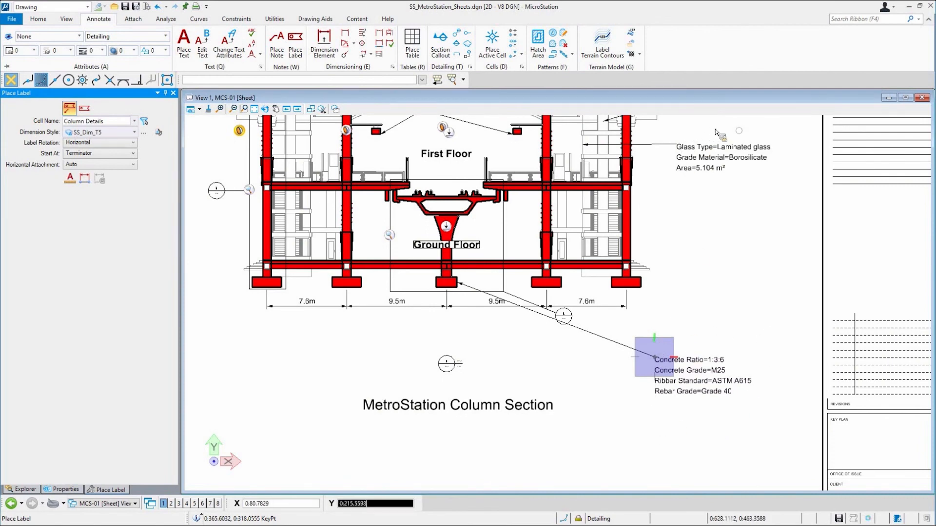
mouse_move(653, 316)
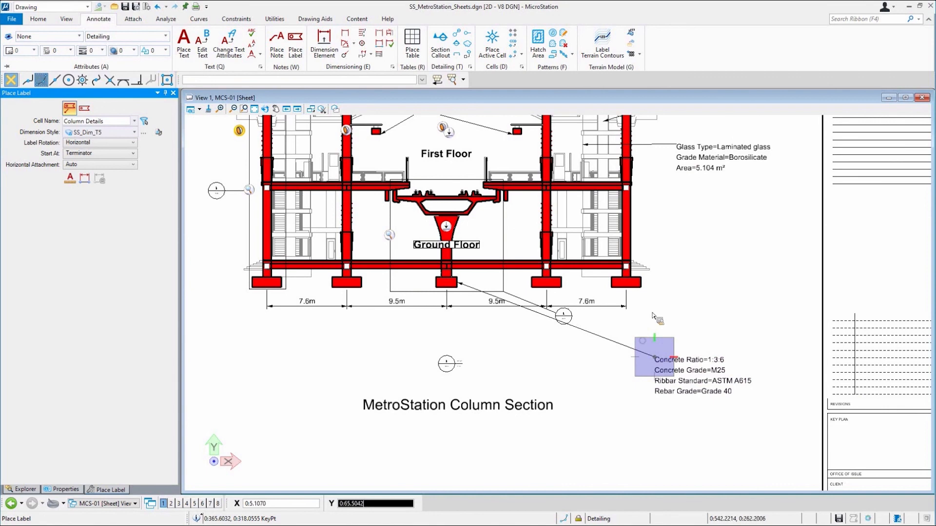
mouse_move(514, 294)
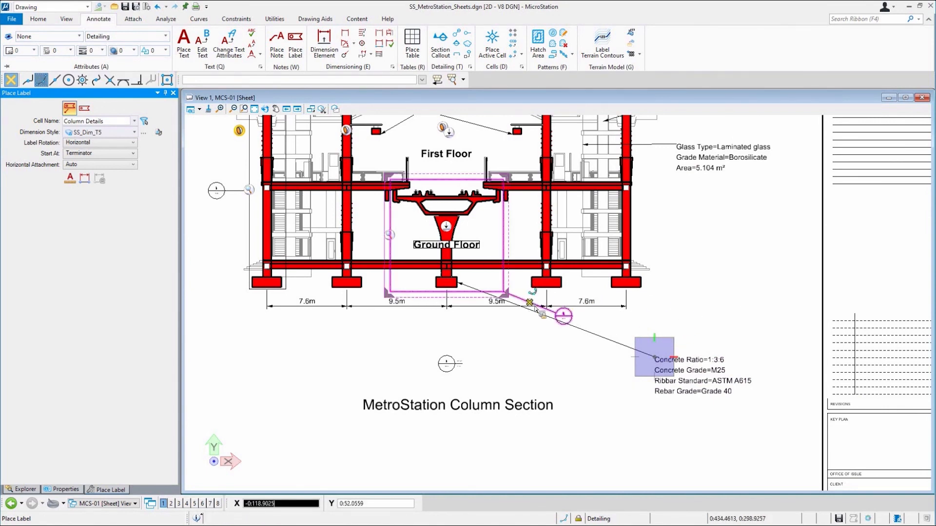
mouse_move(532, 303)
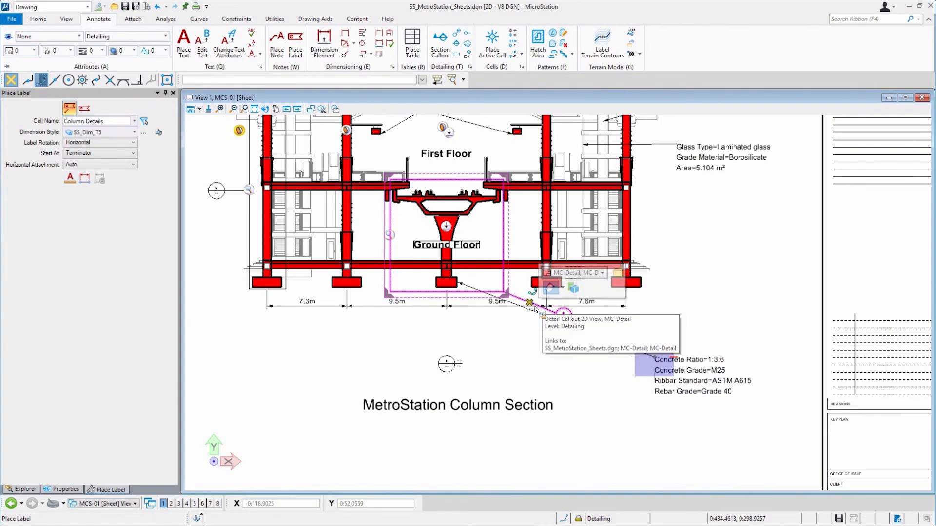